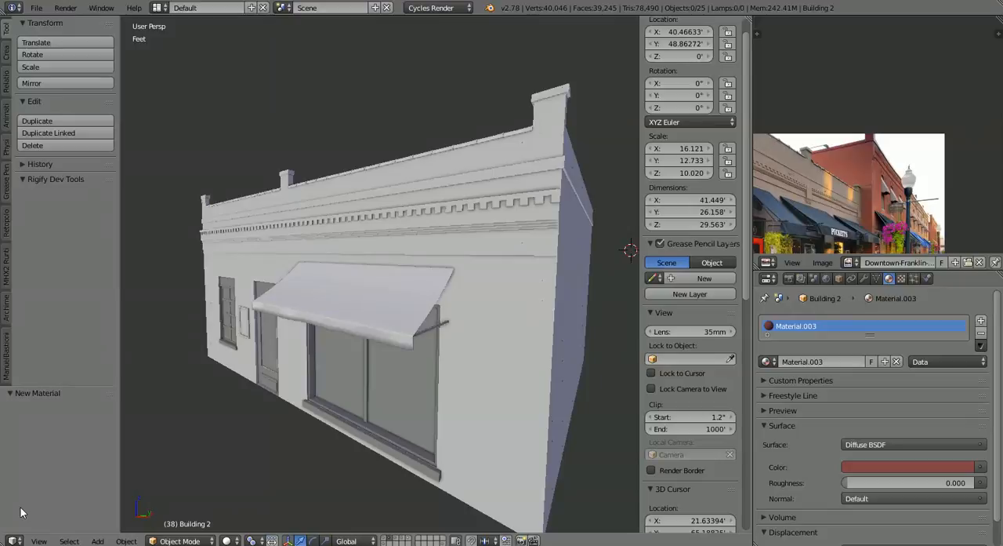
pyautogui.moveTo(286, 410)
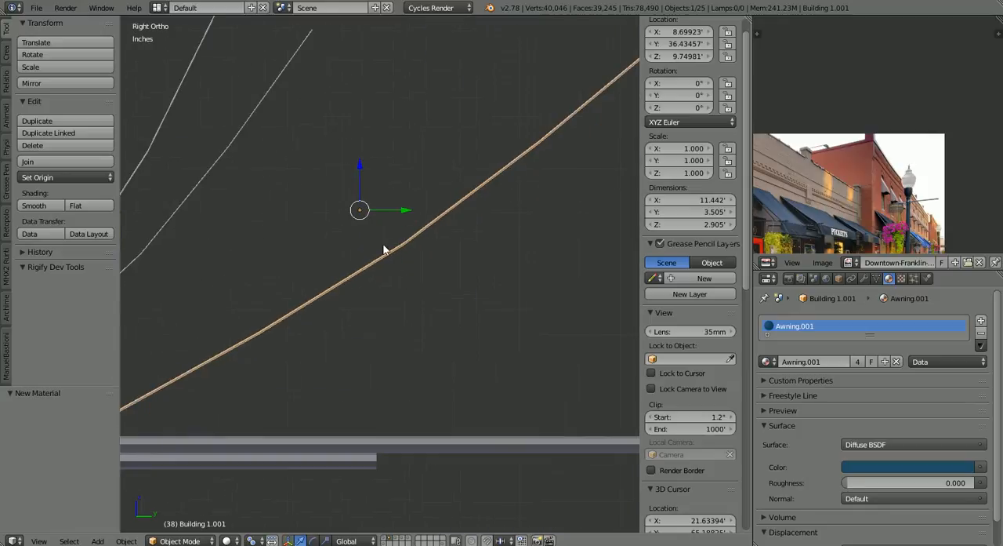
pyautogui.moveTo(395, 266)
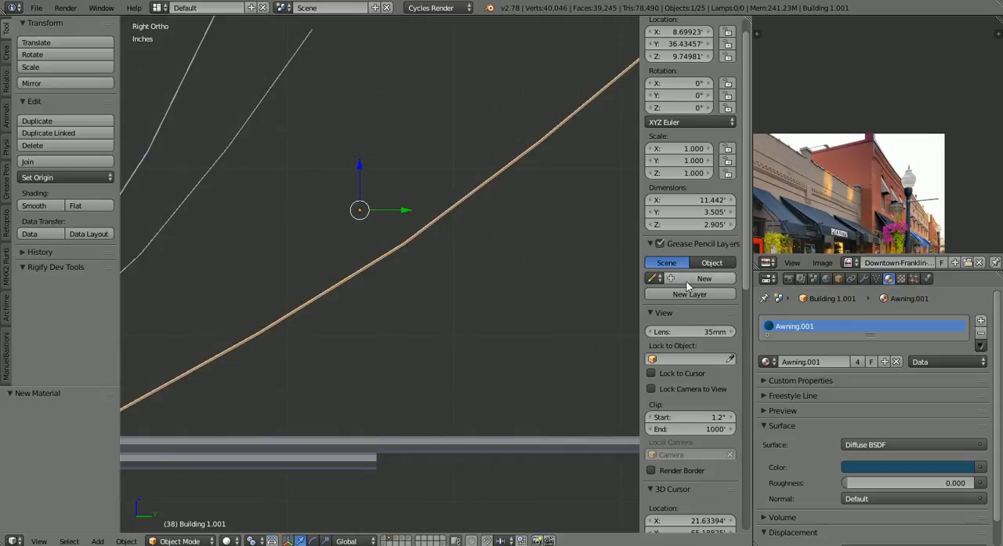
pyautogui.moveTo(869, 285)
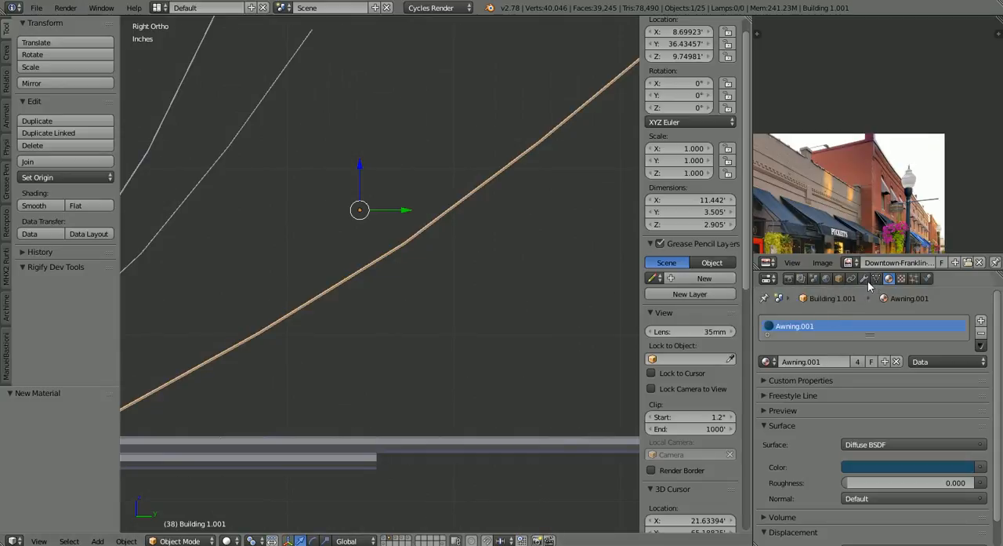
# - Show the awning's Subdivision Surface and Solidify modifiers and toggle the Solidify display while inspecting the surface
pyautogui.click(863, 279)
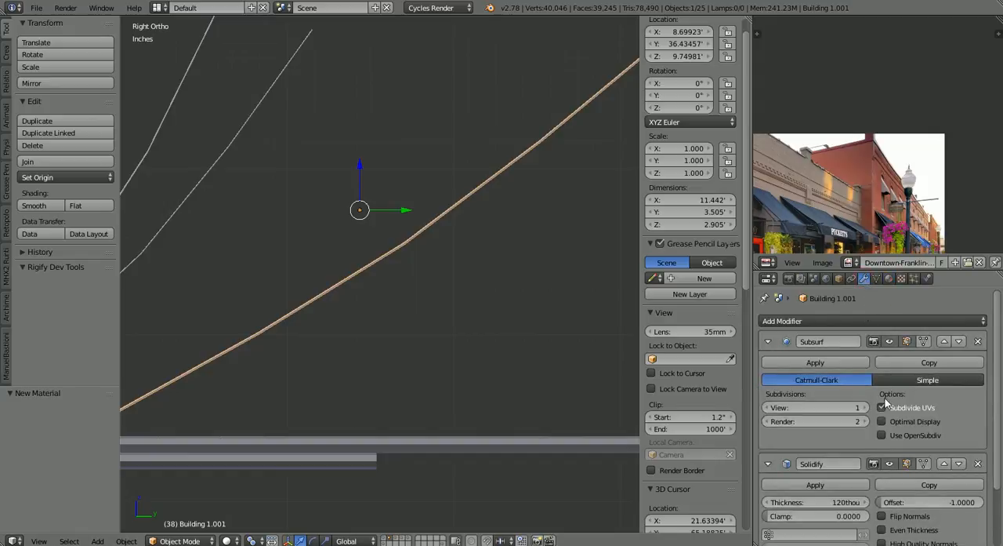
pyautogui.moveTo(828, 464)
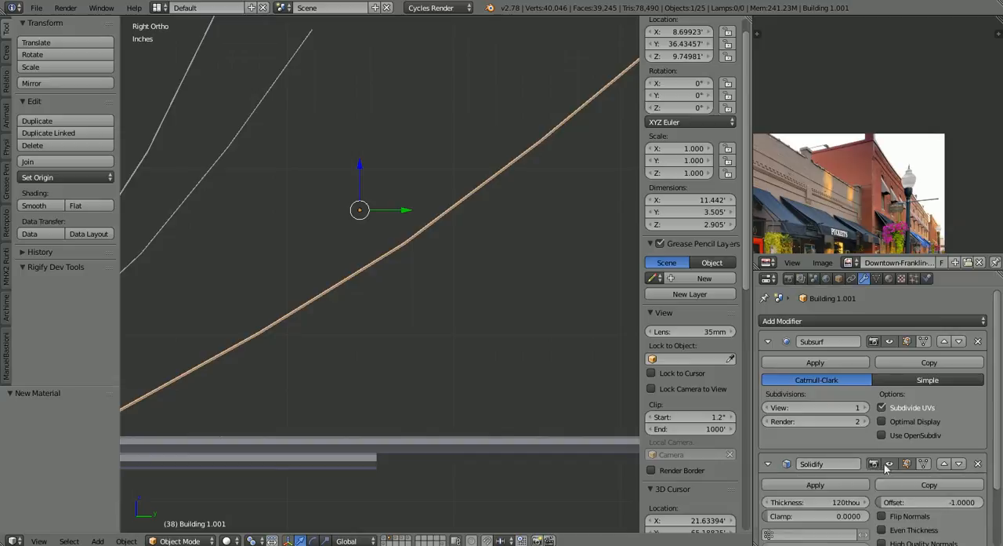
pyautogui.click(891, 464)
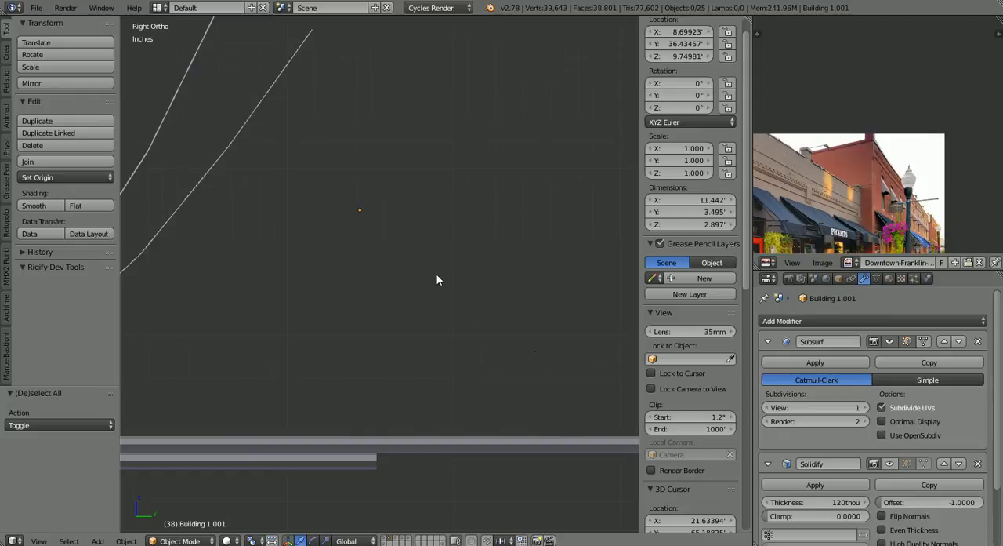
pyautogui.moveTo(348, 245)
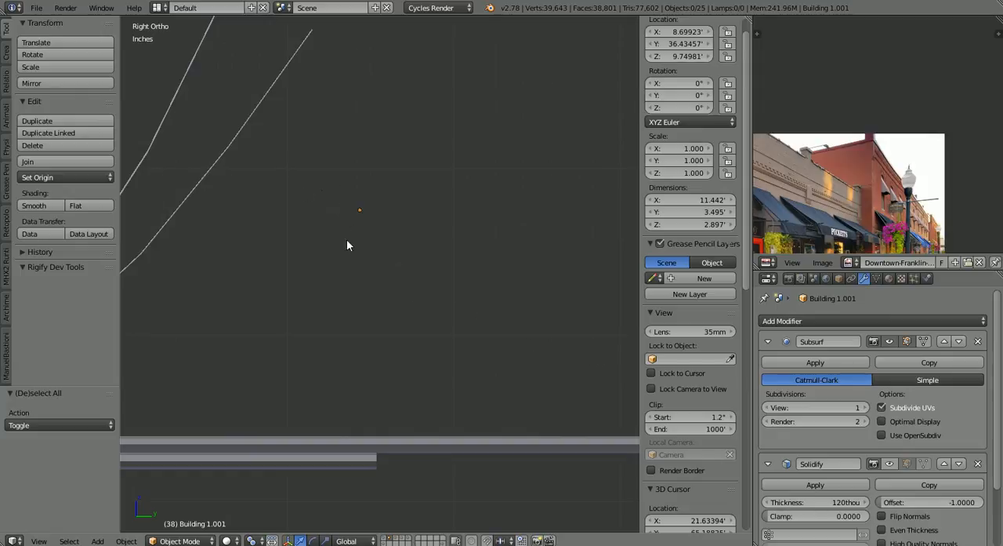
pyautogui.moveTo(348, 244); pyautogui.dragTo(392, 313)
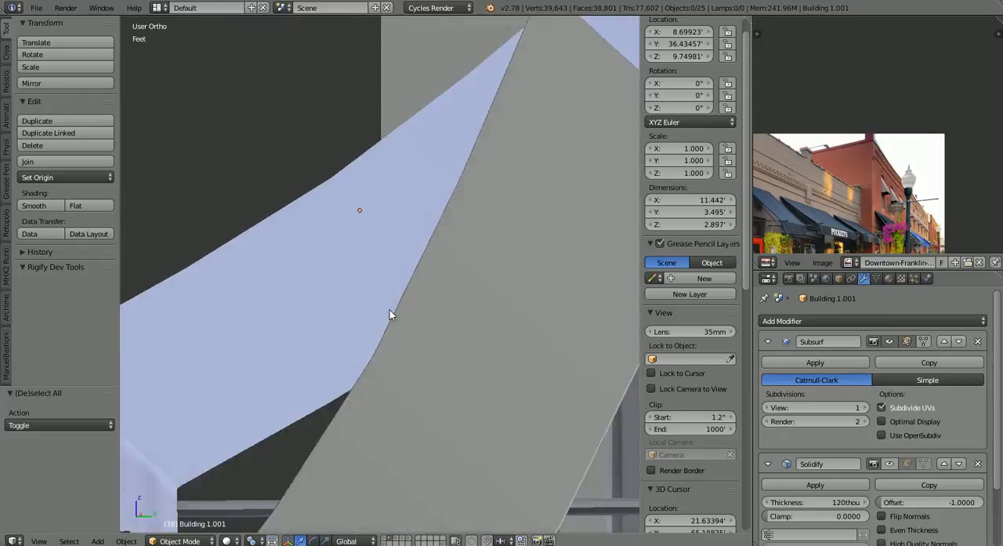
pyautogui.moveTo(392, 313); pyautogui.dragTo(402, 317)
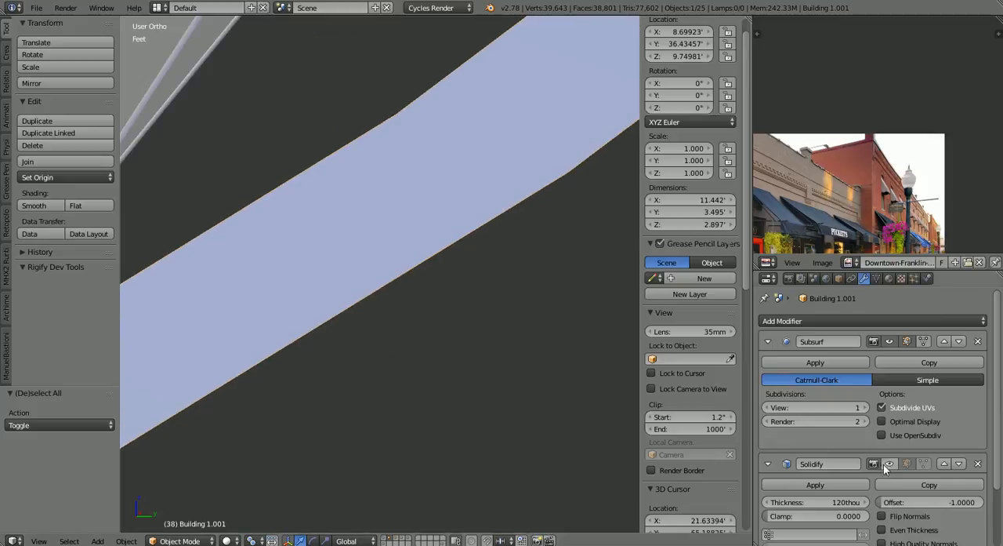
pyautogui.click(889, 464)
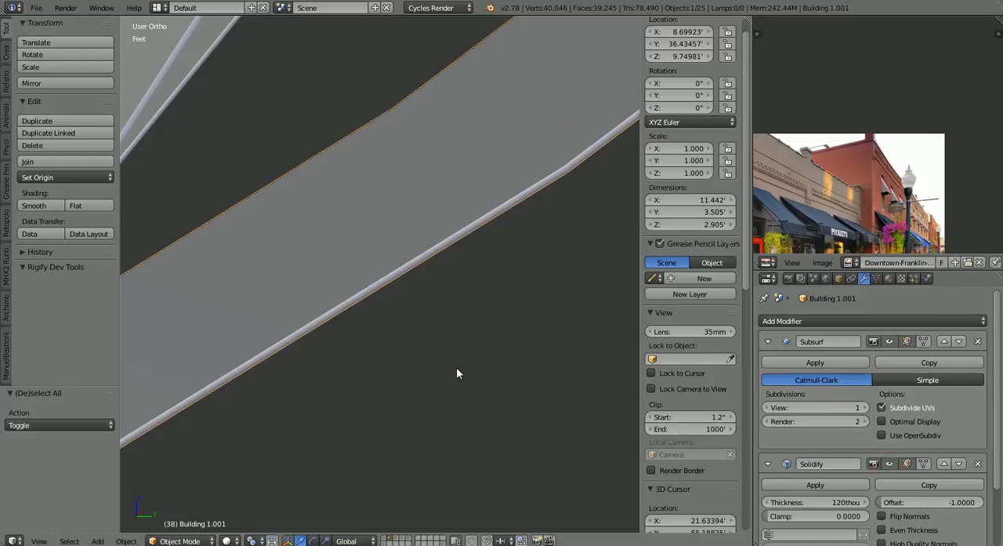
pyautogui.moveTo(608, 405)
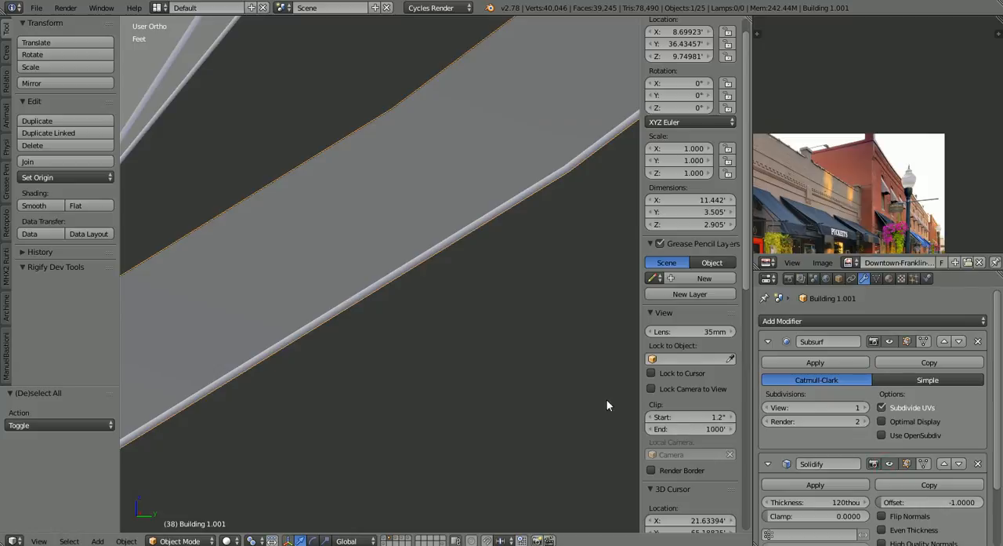
# - Enter Edit Mode on the awning to expose its mesh edges
pyautogui.press('Tab')
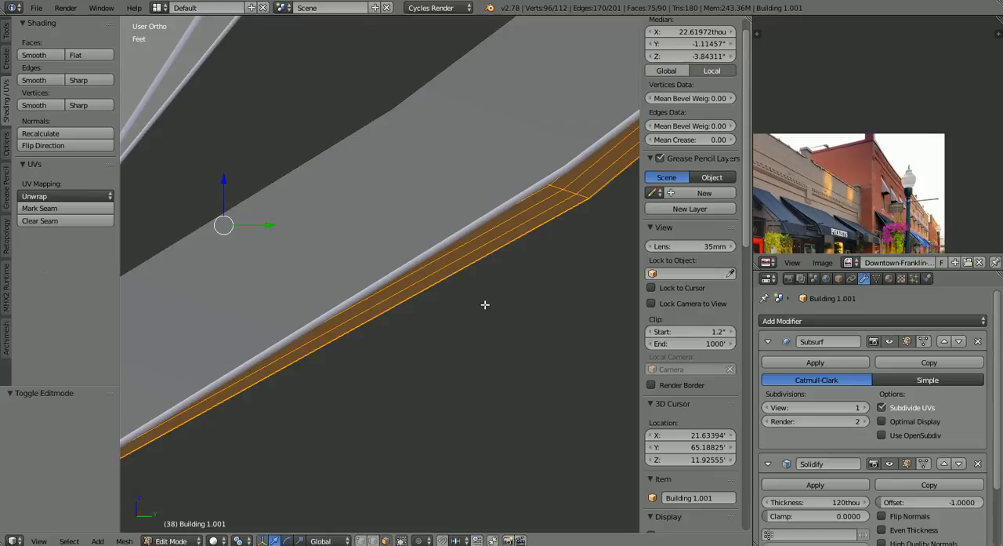
pyautogui.moveTo(554, 210)
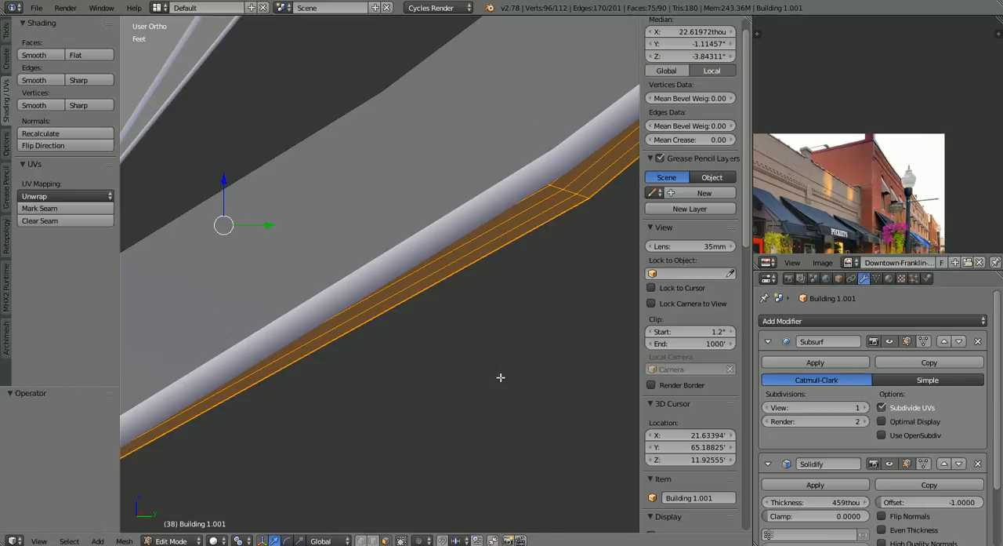
pyautogui.moveTo(103, 447)
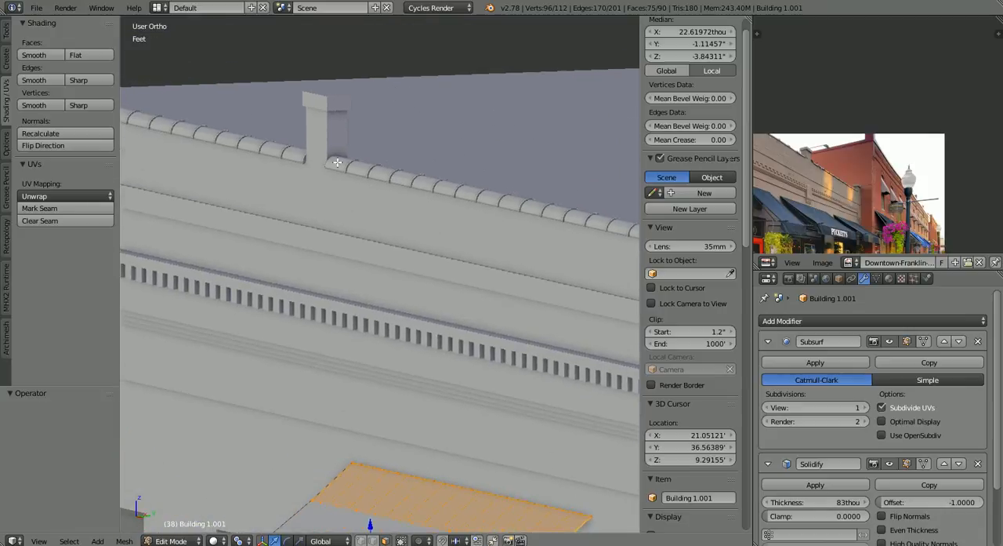
# - Leave the awning's mesh and enter Edit Mode on the Building 1.003 cornice piece, zooming in on it
pyautogui.press('Tab')
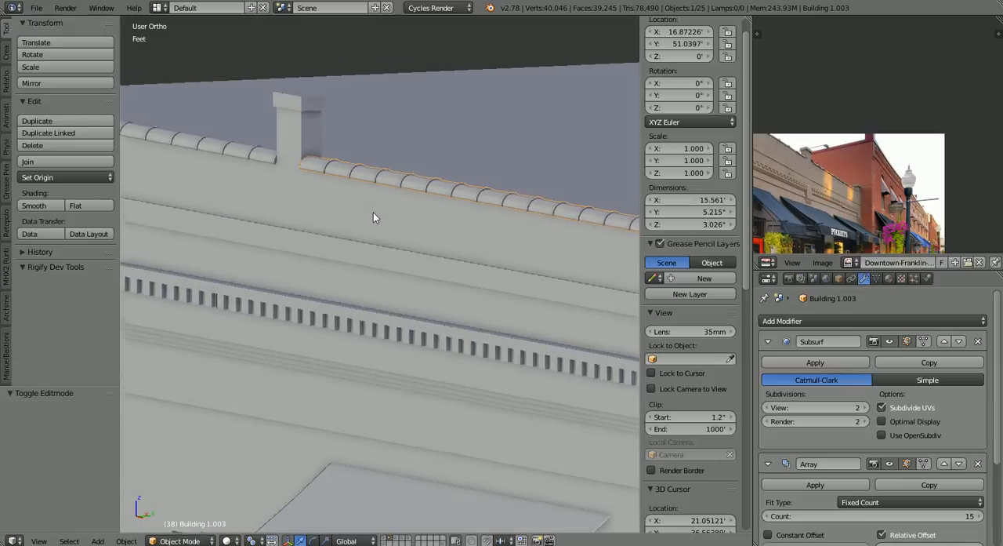
pyautogui.press('Tab')
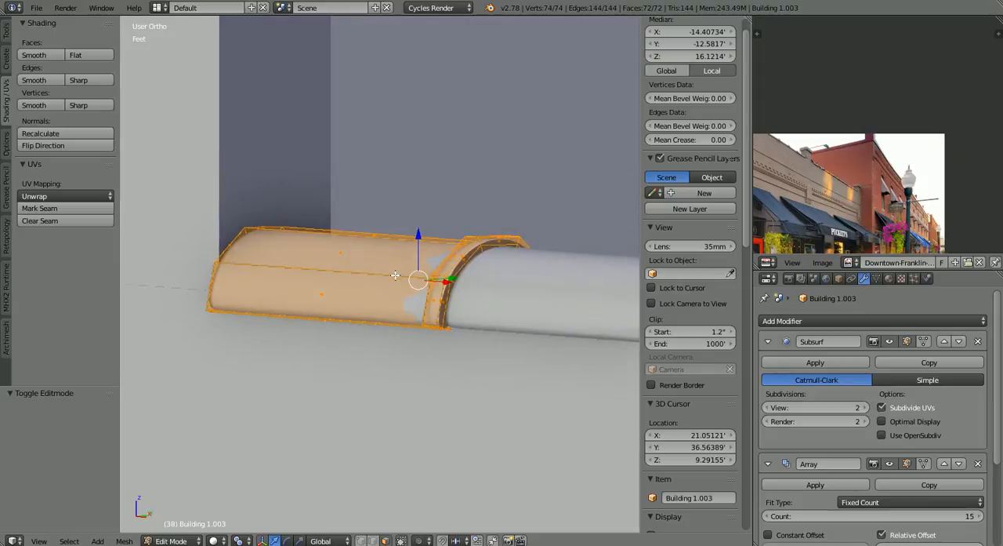
pyautogui.moveTo(536, 326)
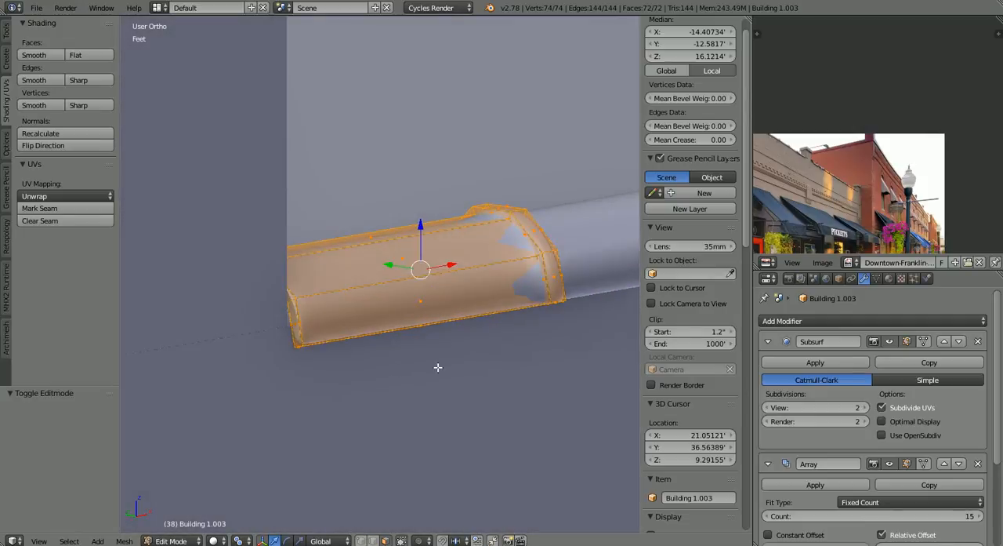
pyautogui.scroll(3)
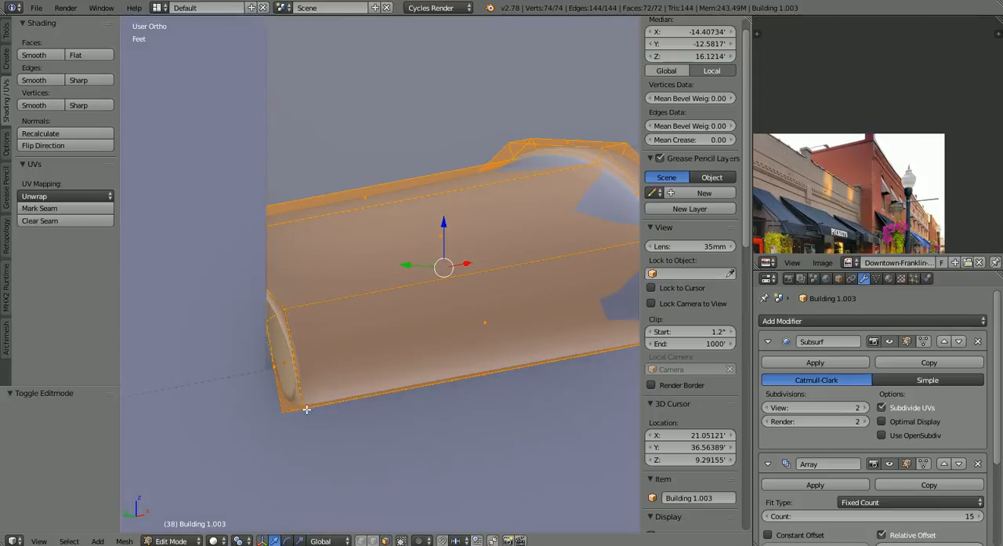
pyautogui.moveTo(288, 410)
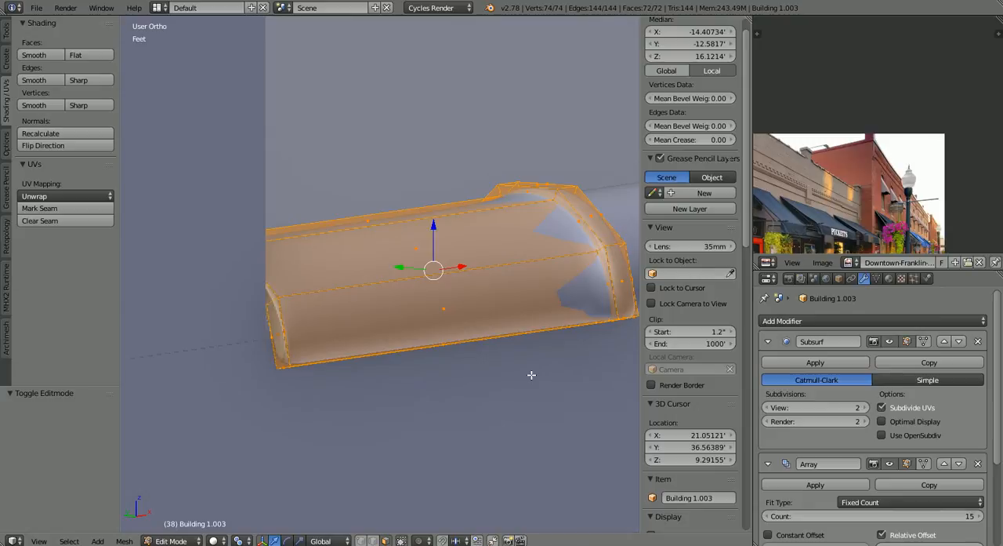
pyautogui.moveTo(576, 301)
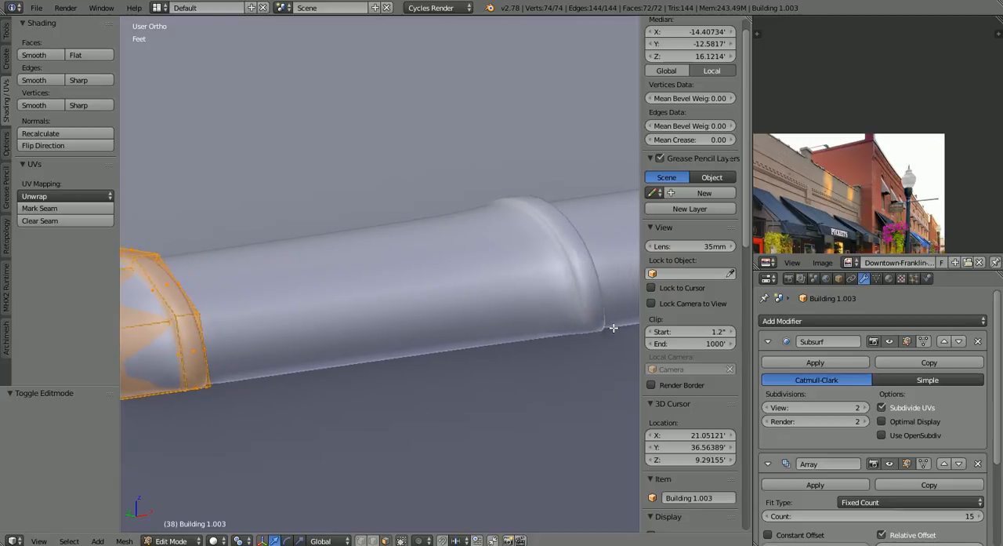
pyautogui.moveTo(605, 285)
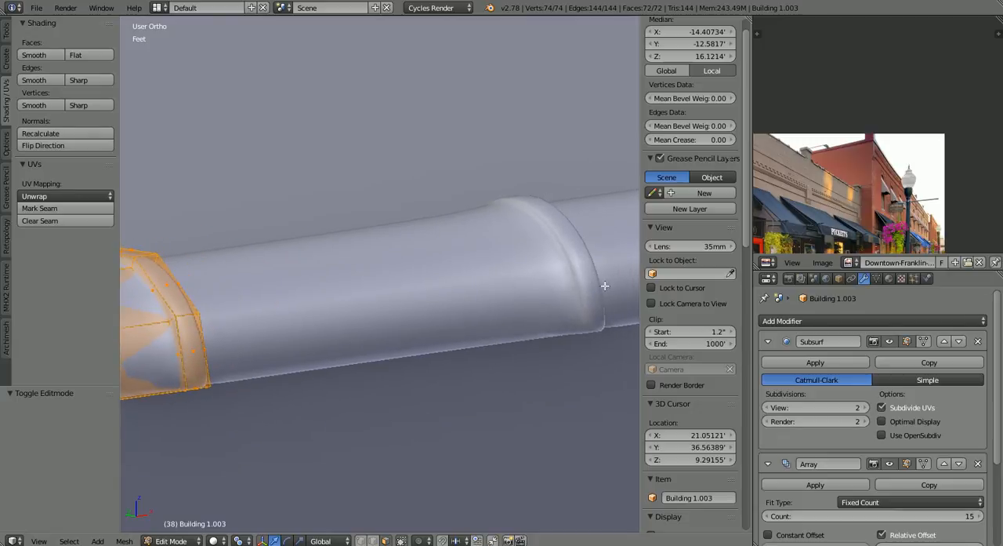
pyautogui.moveTo(610, 321)
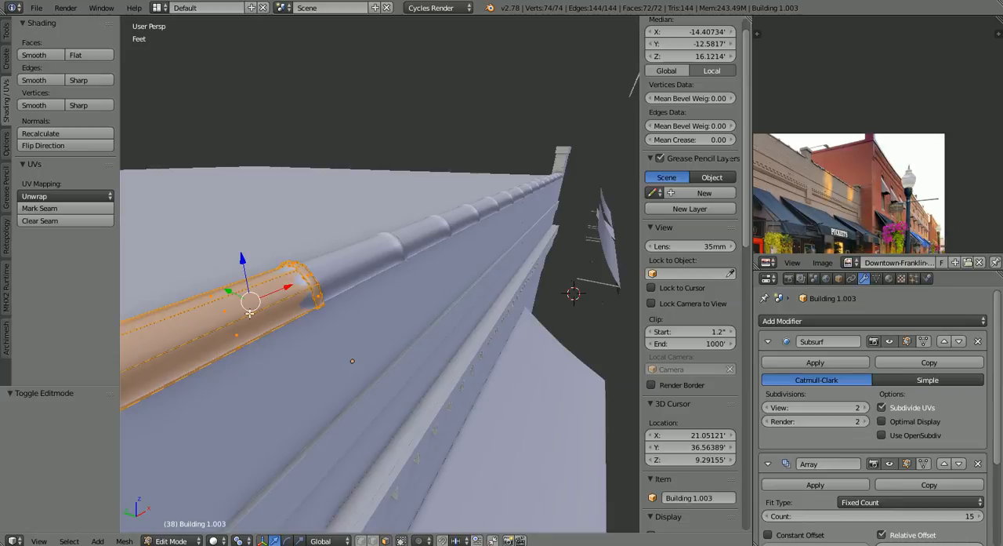
pyautogui.moveTo(457, 223)
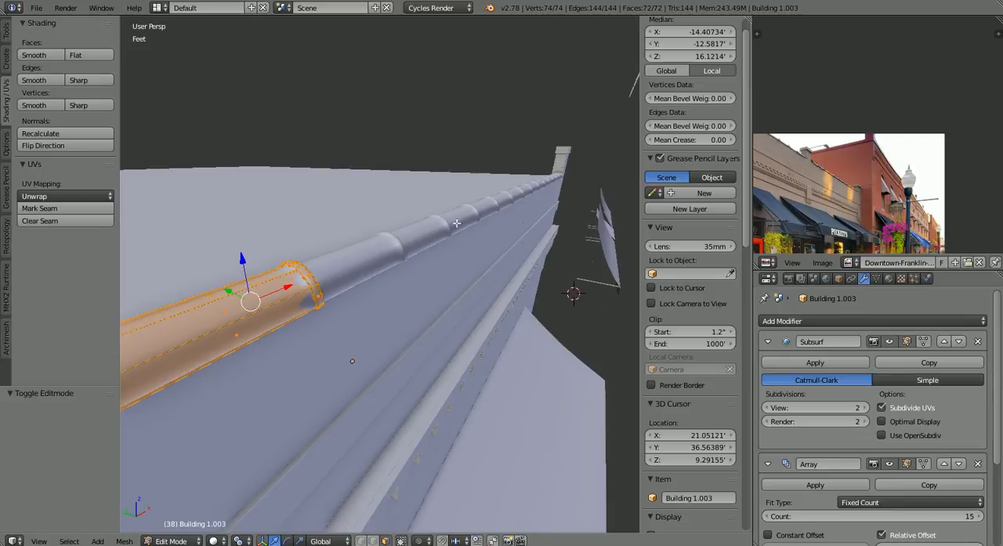
pyautogui.moveTo(550, 185)
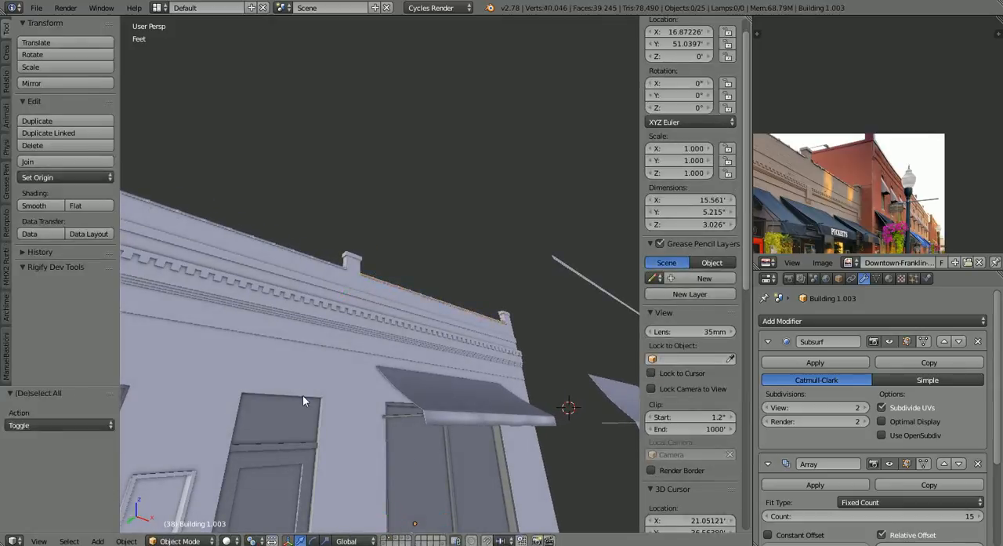
# - Orbit the view around the building front to see the cornice trim and awning
pyautogui.moveTo(304, 400); pyautogui.dragTo(363, 370)
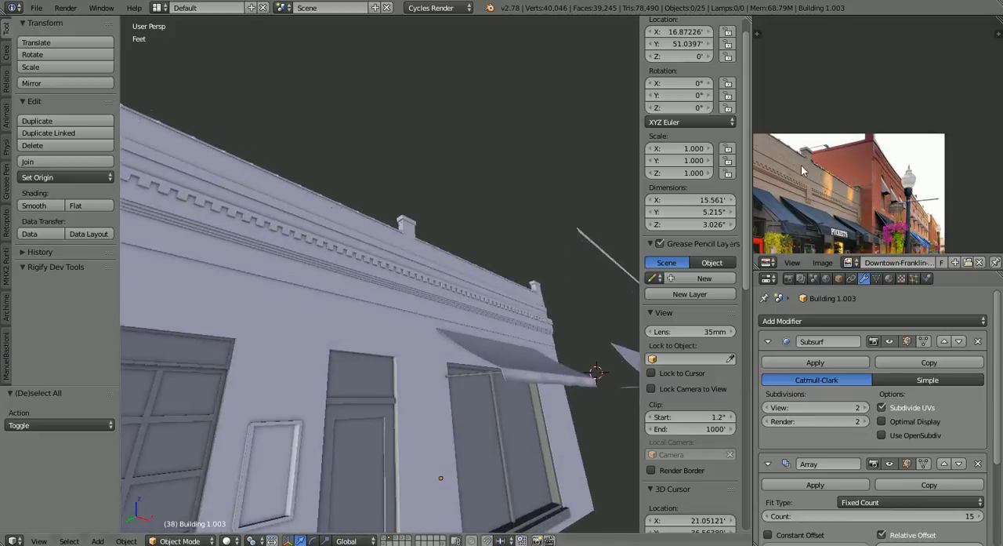
pyautogui.moveTo(834, 180)
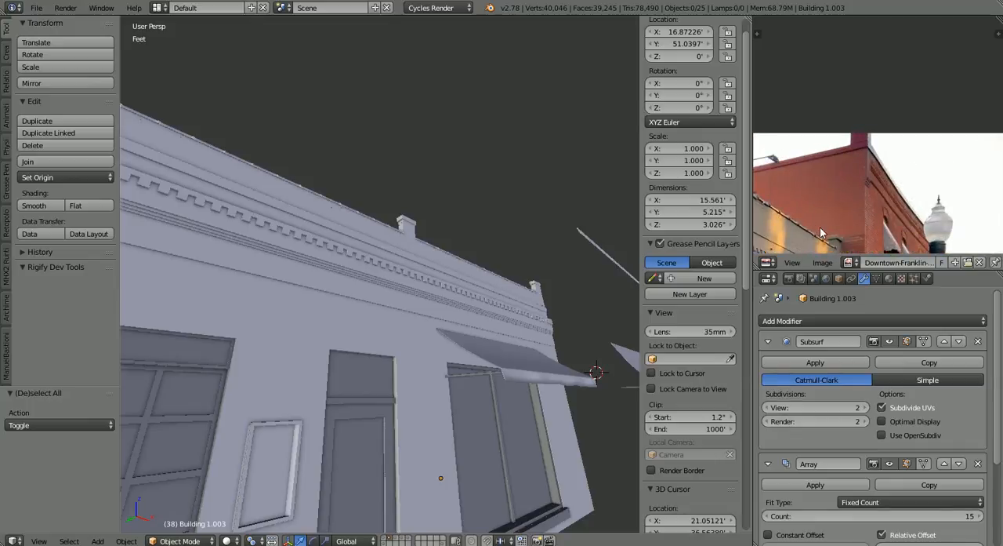
pyautogui.moveTo(395, 337)
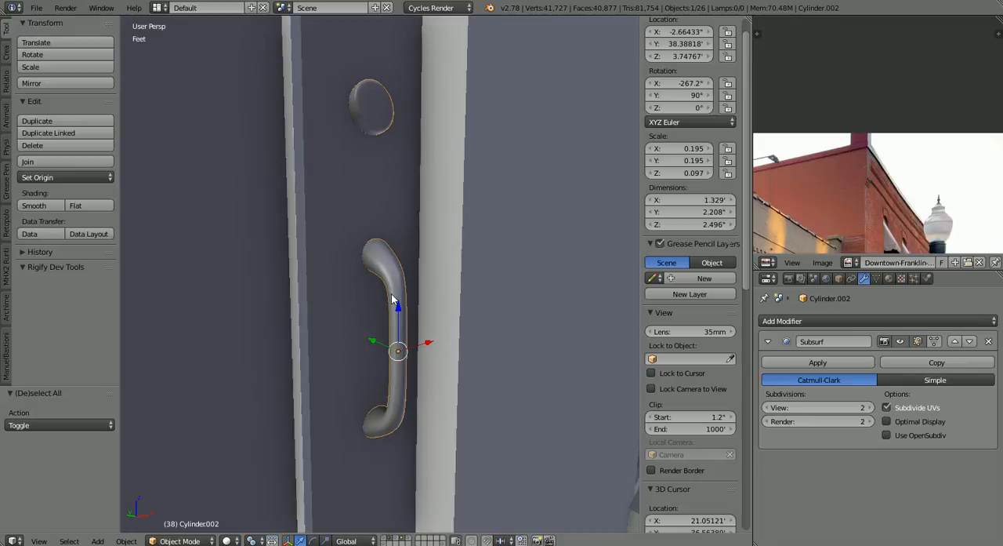
pyautogui.moveTo(392, 313); pyautogui.dragTo(424, 326)
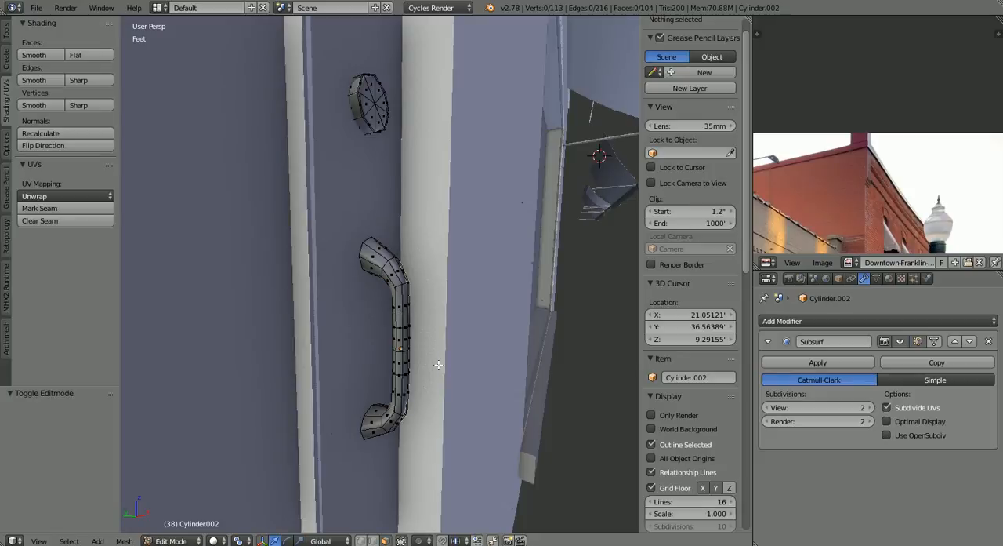
pyautogui.moveTo(376, 232)
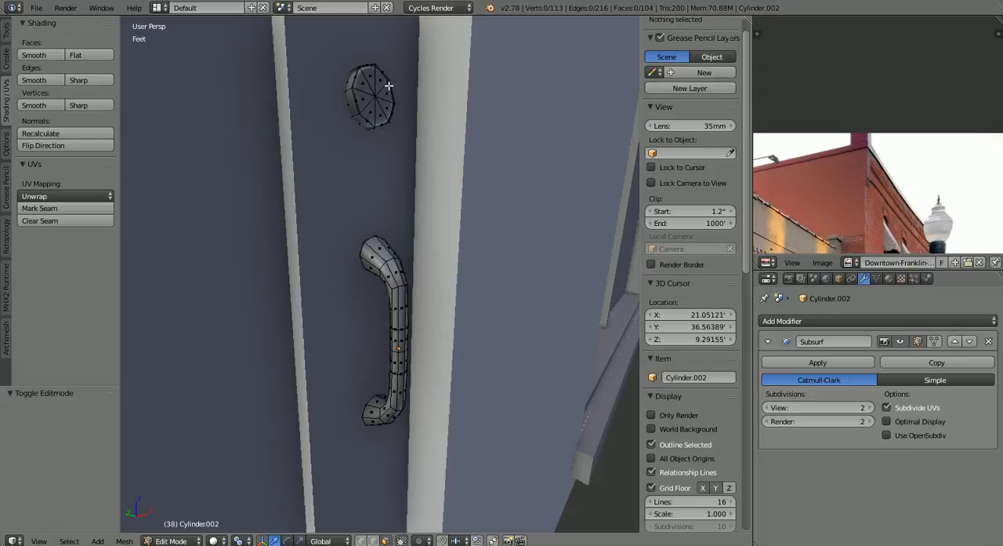
pyautogui.moveTo(358, 181)
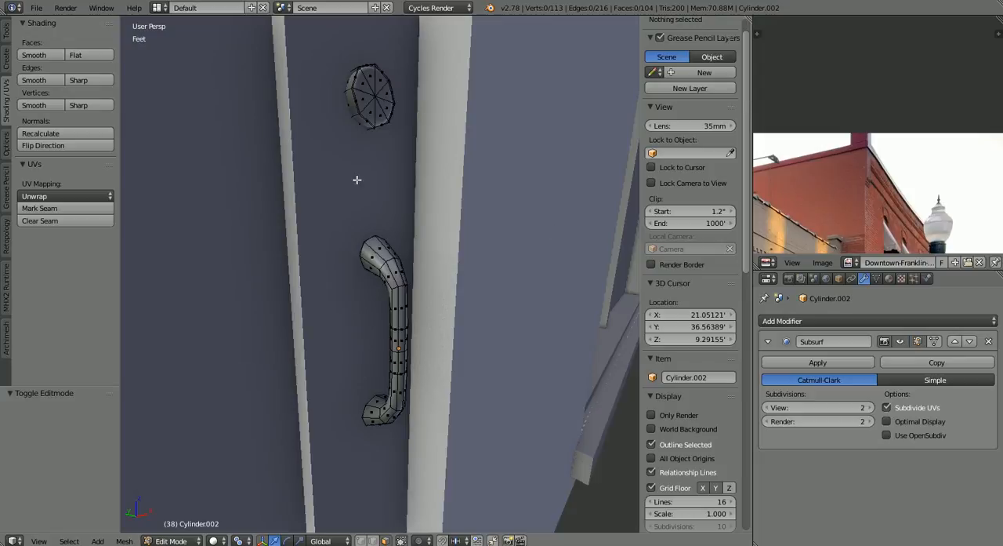
pyautogui.moveTo(354, 95)
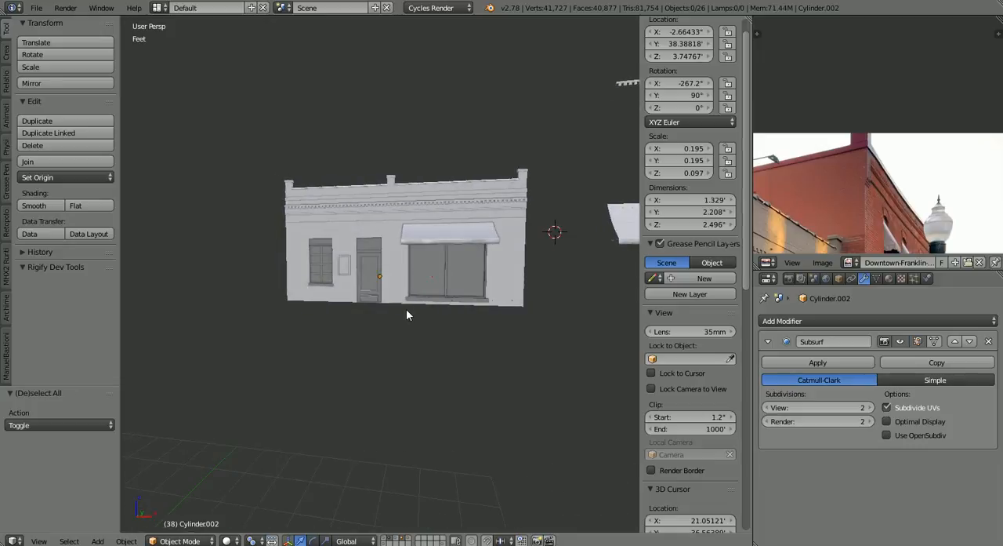
# - Select the Building 1 storefront and shift the view toward its awning and the next building
pyautogui.click(380, 276)
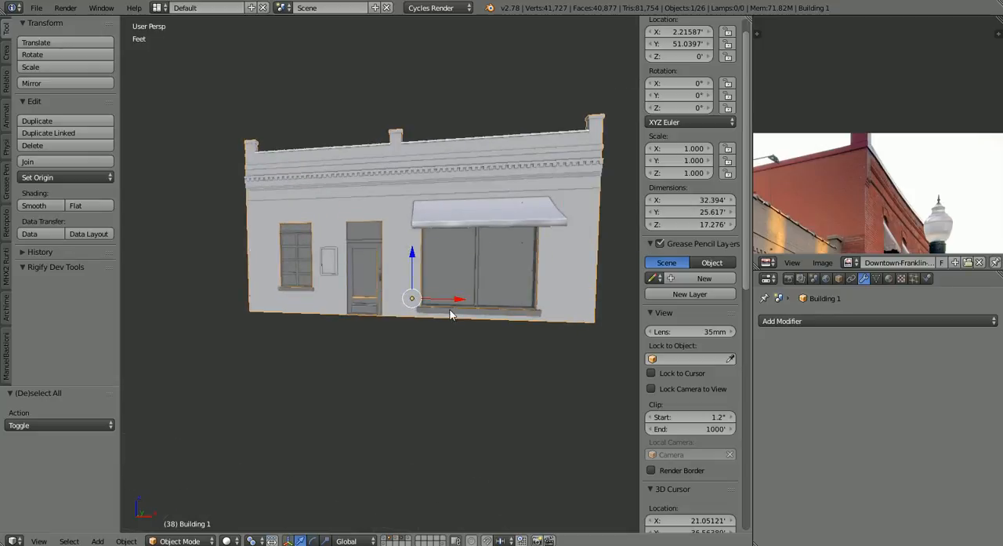
pyautogui.moveTo(391, 292)
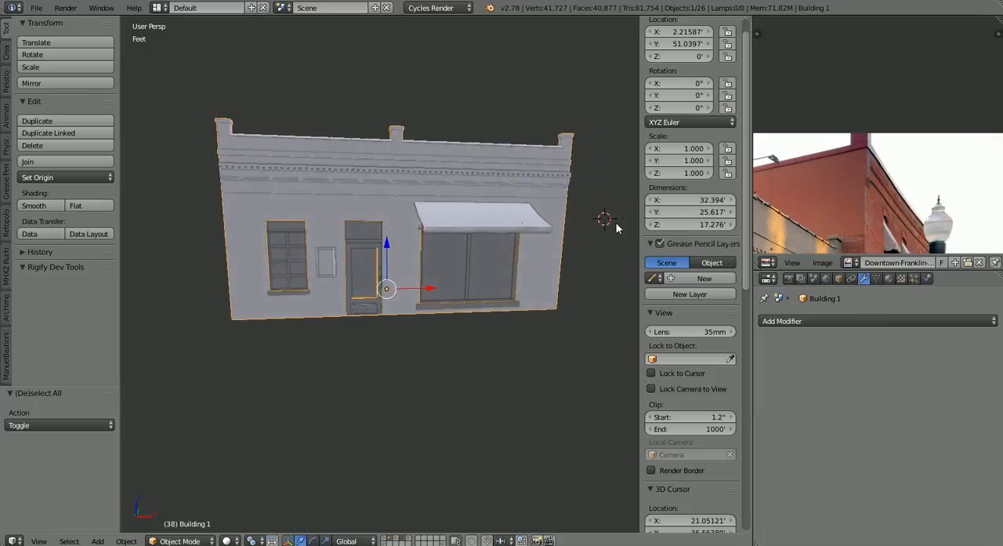
pyautogui.moveTo(614, 291)
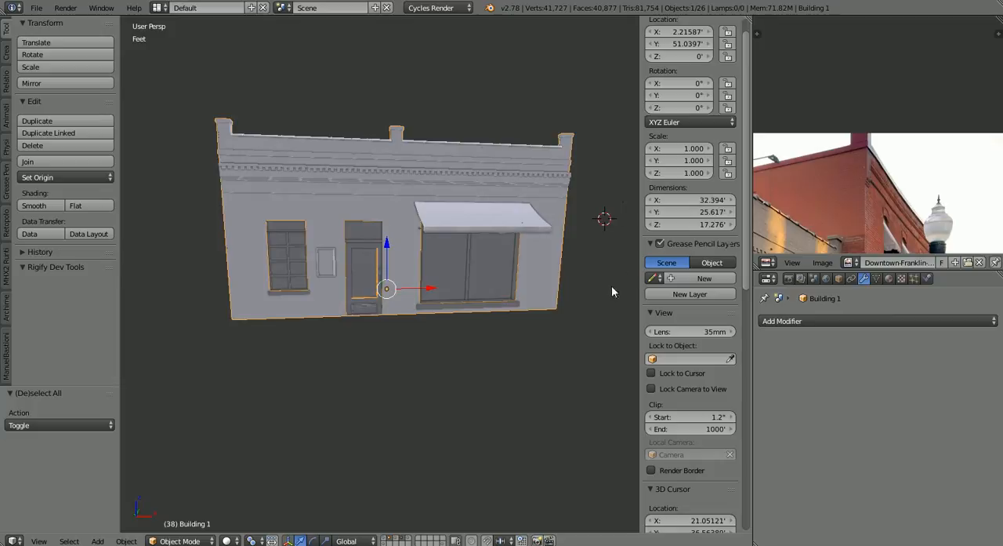
pyautogui.moveTo(537, 286)
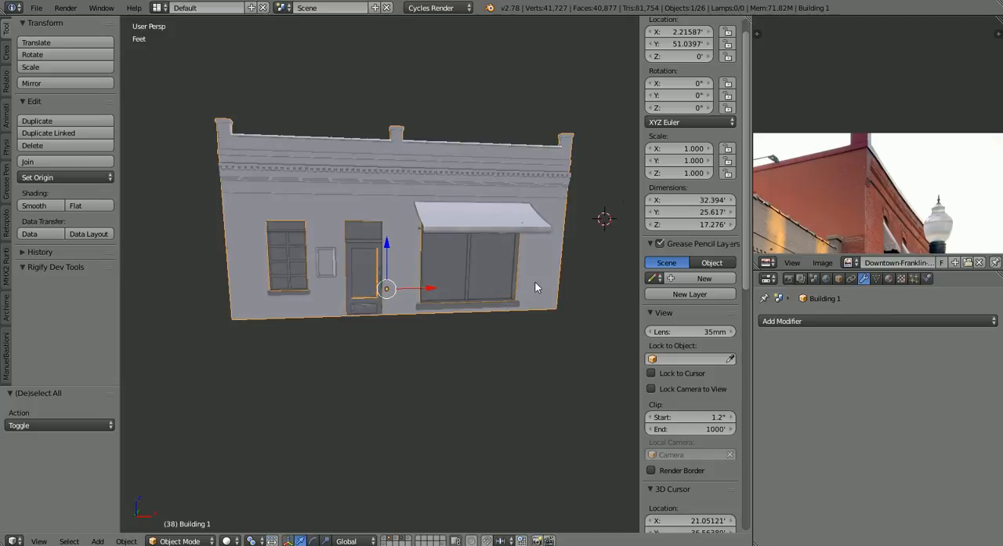
pyautogui.moveTo(536, 286); pyautogui.dragTo(577, 274)
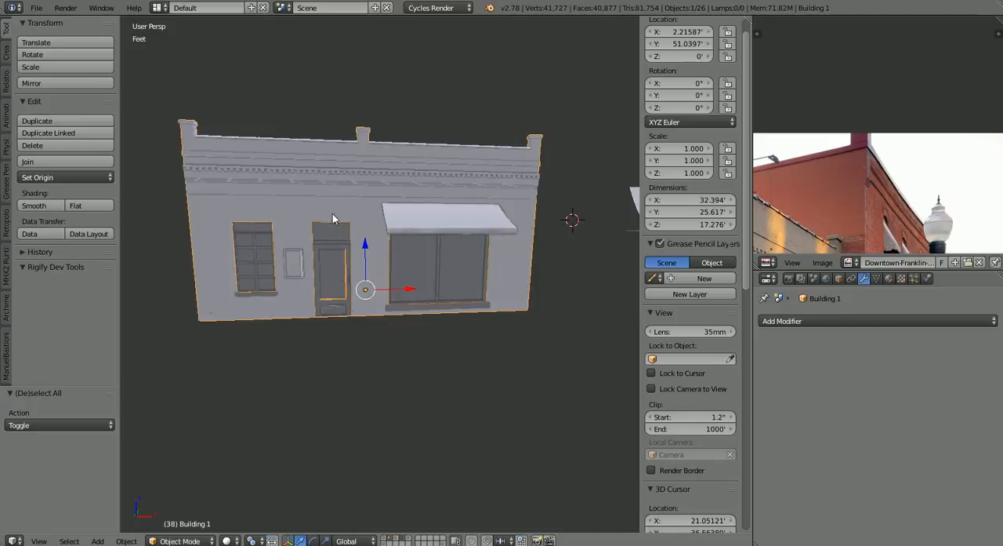
pyautogui.moveTo(463, 198)
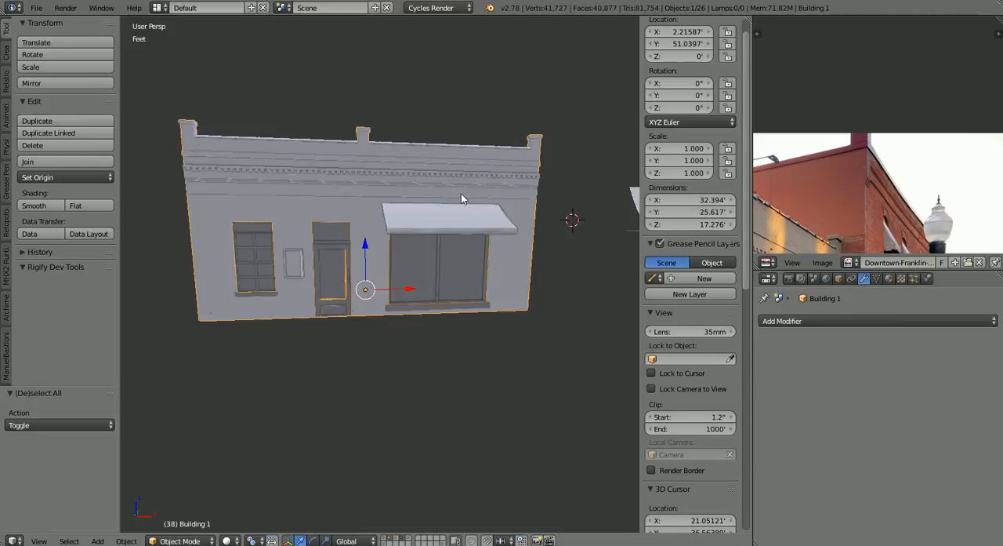
pyautogui.moveTo(549, 223)
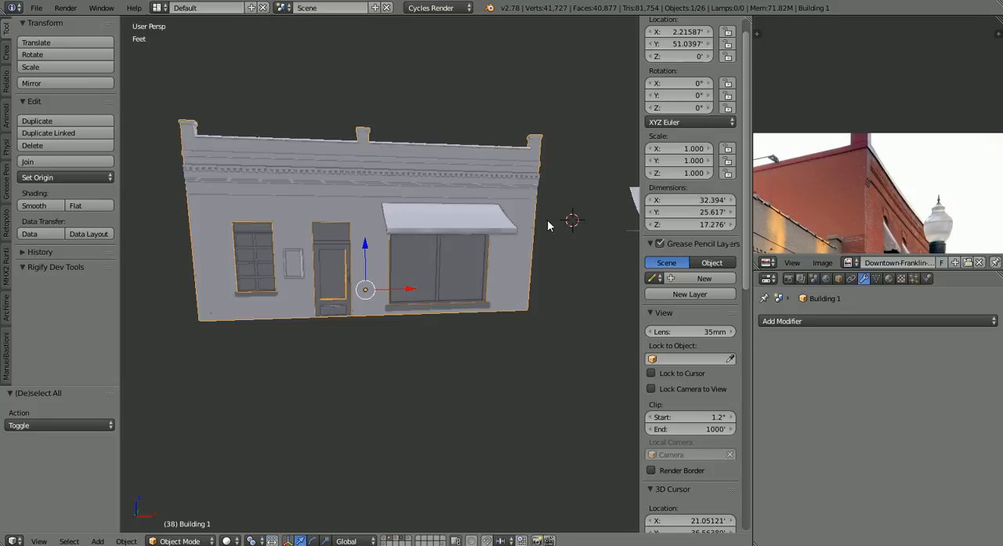
pyautogui.moveTo(548, 228); pyautogui.dragTo(525, 360)
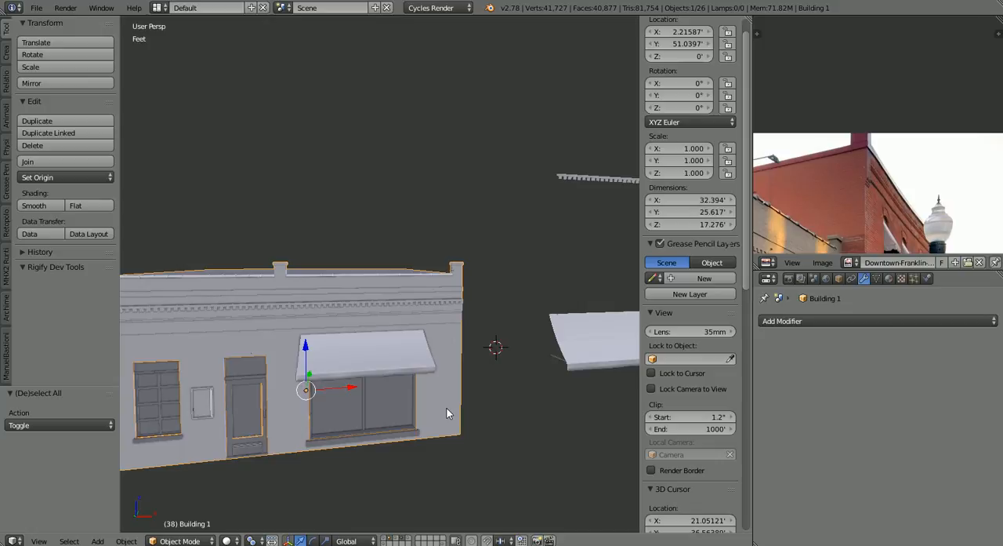
pyautogui.moveTo(480, 408)
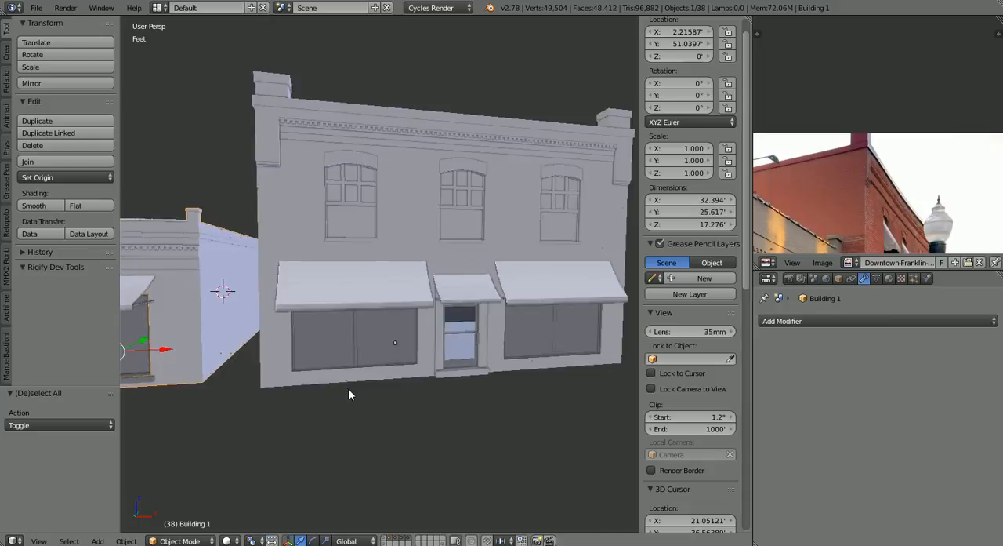
pyautogui.moveTo(282, 354)
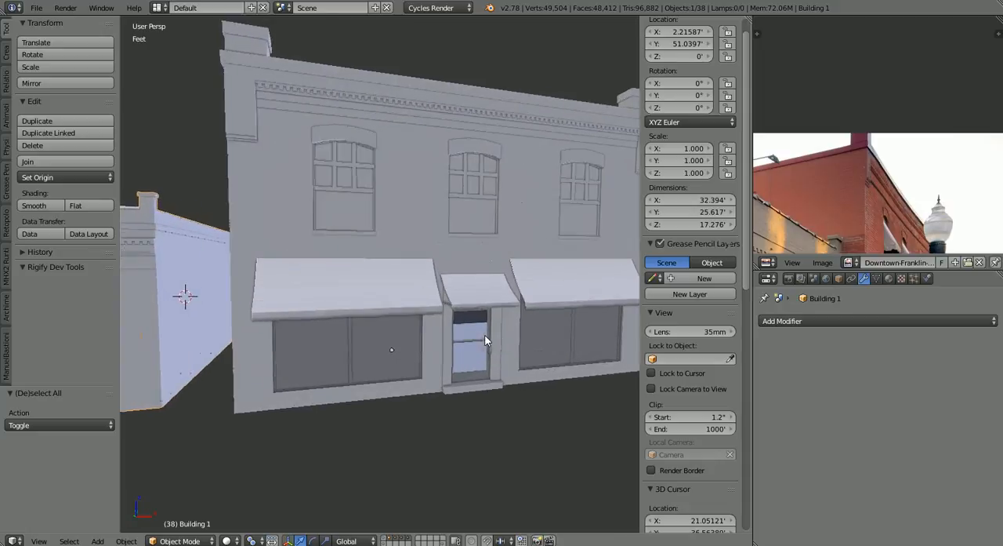
# - Zoom in on the two-storey building's door handle, view it from the side, then pull back to the whole building
pyautogui.moveTo(486, 342); pyautogui.dragTo(424, 317)
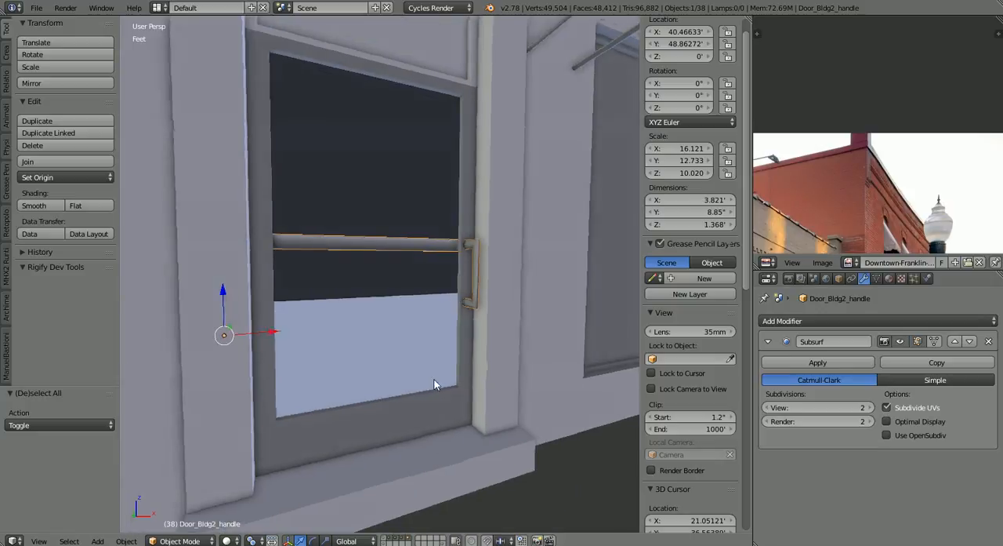
pyautogui.moveTo(431, 384); pyautogui.dragTo(358, 273)
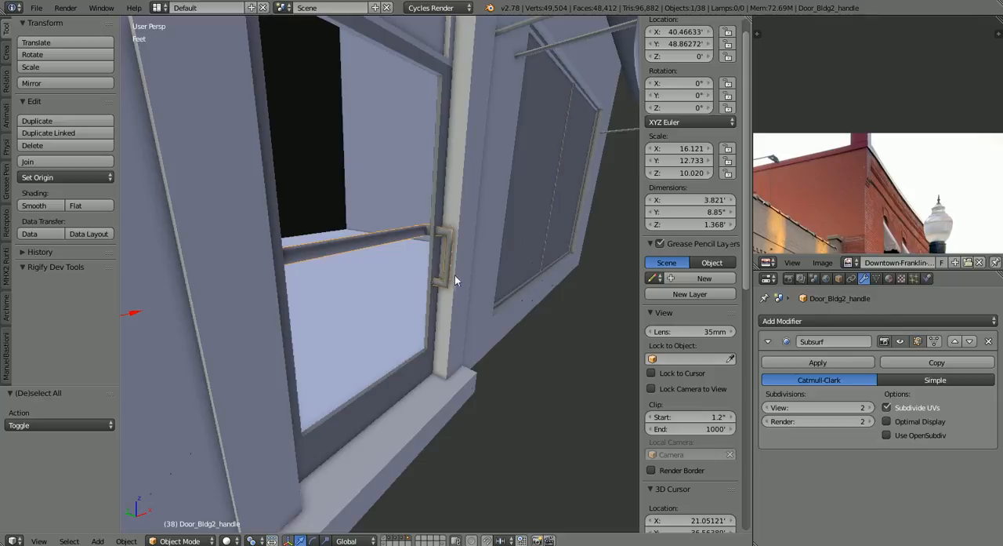
pyautogui.moveTo(455, 280); pyautogui.dragTo(395, 285)
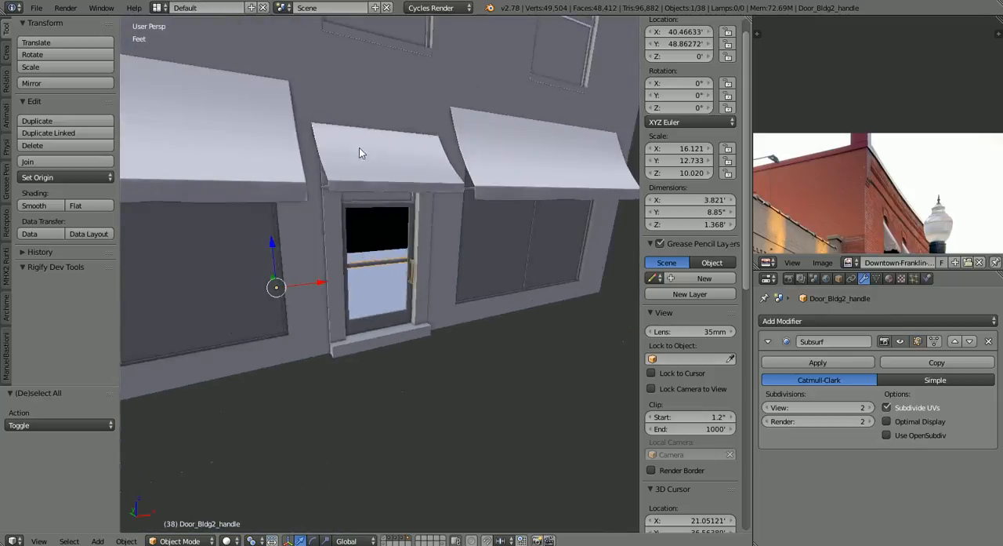
pyautogui.moveTo(361, 152); pyautogui.dragTo(220, 176)
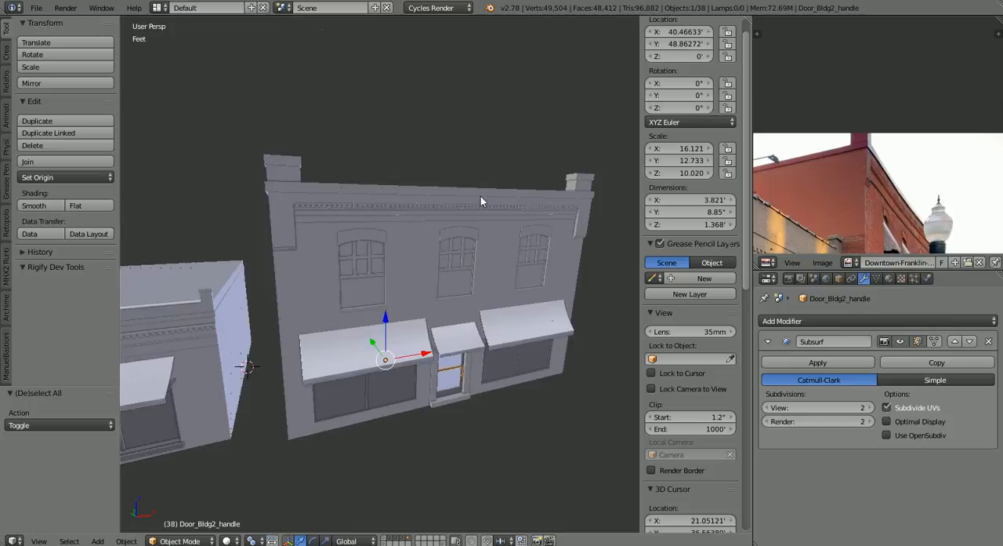
pyautogui.moveTo(182, 342)
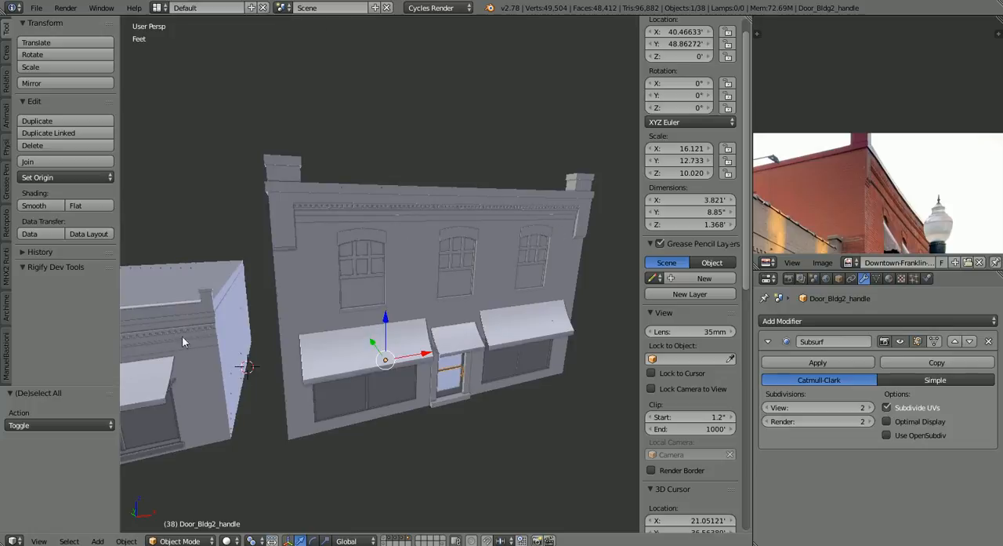
pyautogui.moveTo(221, 326)
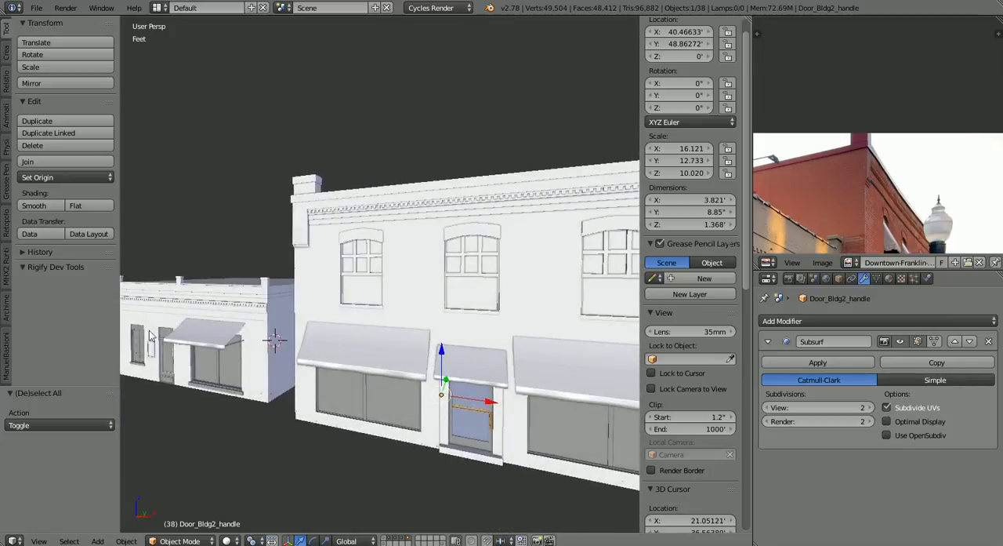
pyautogui.moveTo(273, 351)
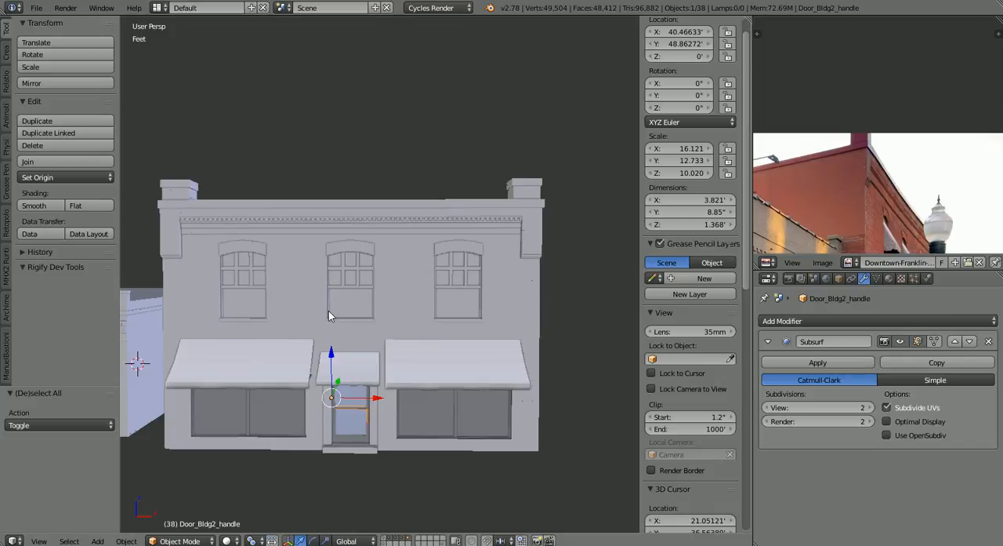
pyautogui.moveTo(445, 309)
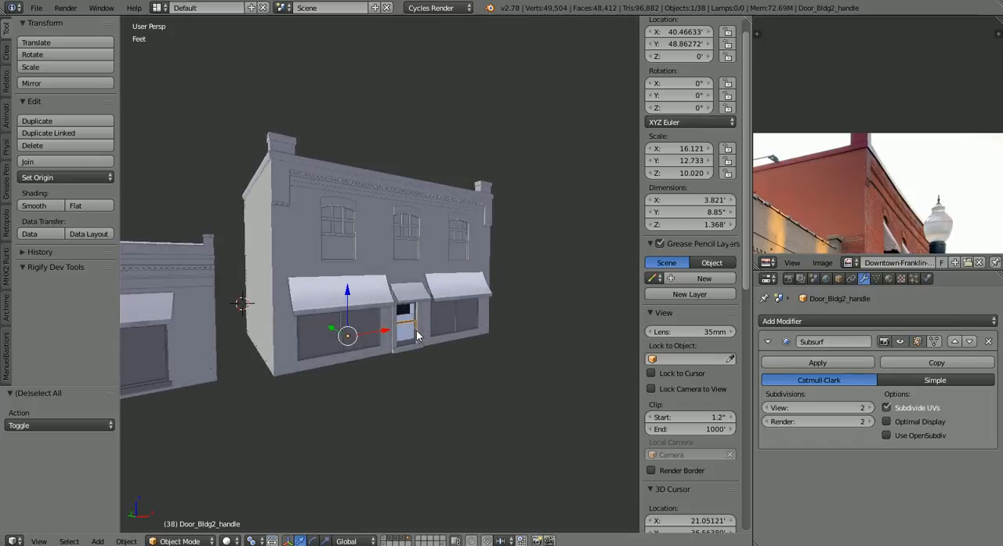
pyautogui.moveTo(376, 537)
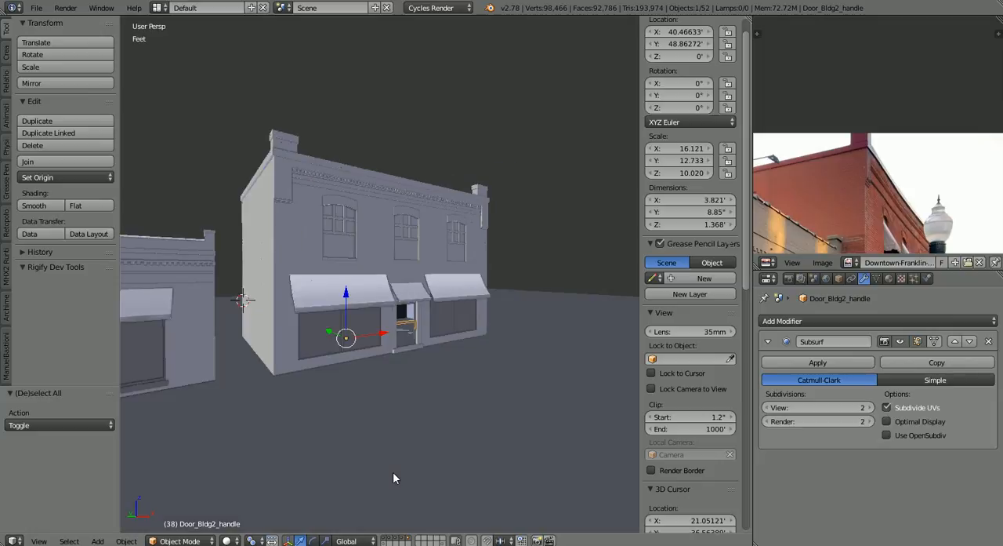
# - Select the diner Table between the red booths and orbit around it, then bring up the viewport shading choices
pyautogui.scroll(3)
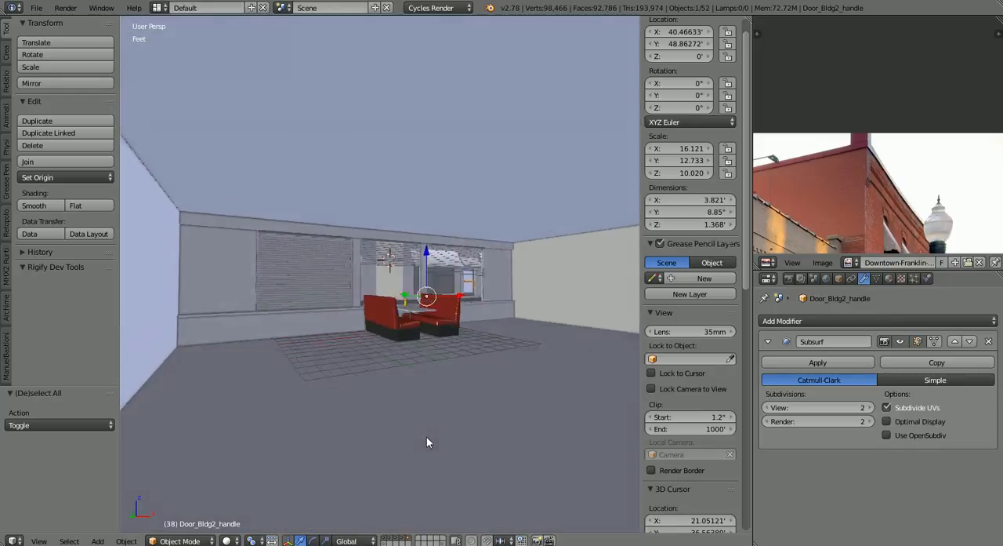
pyautogui.click(400, 321)
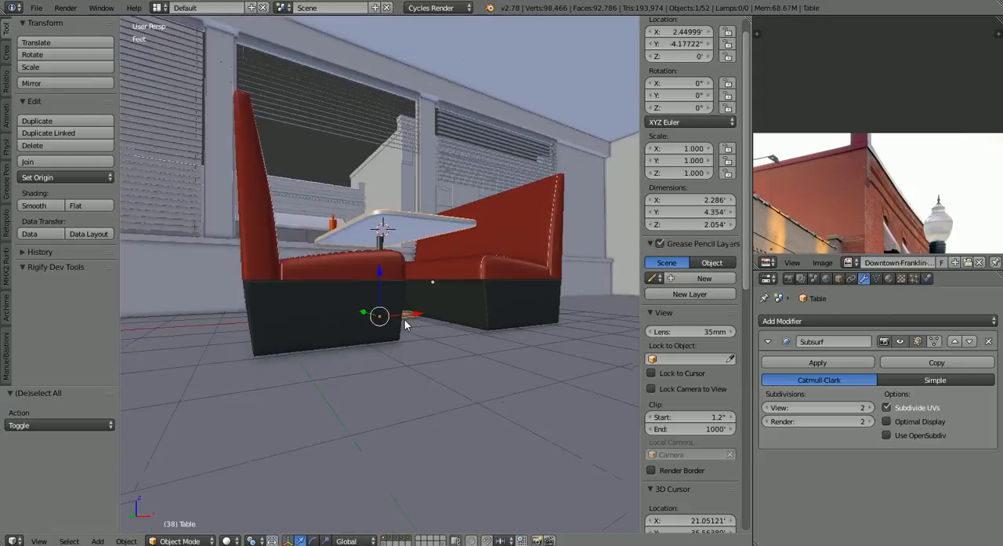
pyautogui.moveTo(404, 323); pyautogui.dragTo(389, 351)
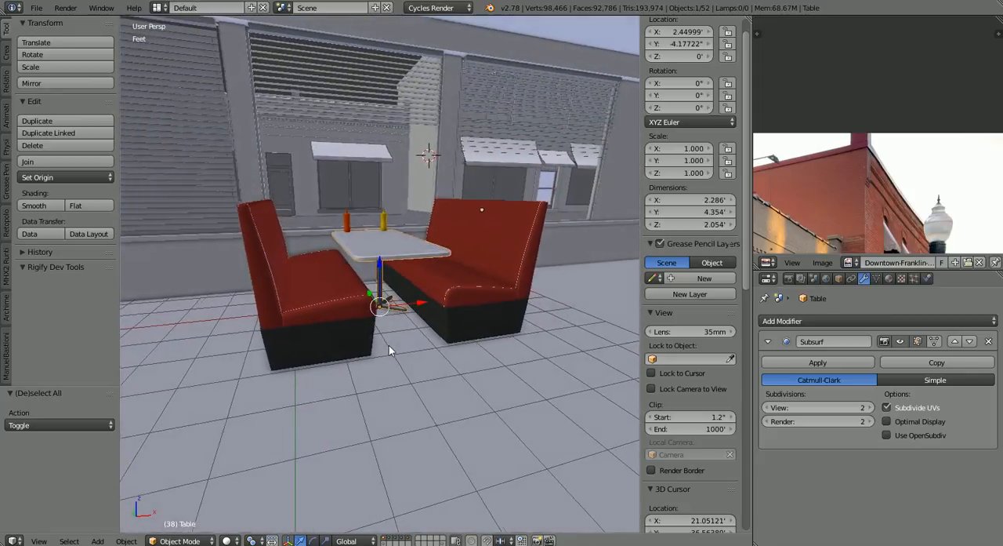
pyautogui.moveTo(392, 348); pyautogui.dragTo(395, 342)
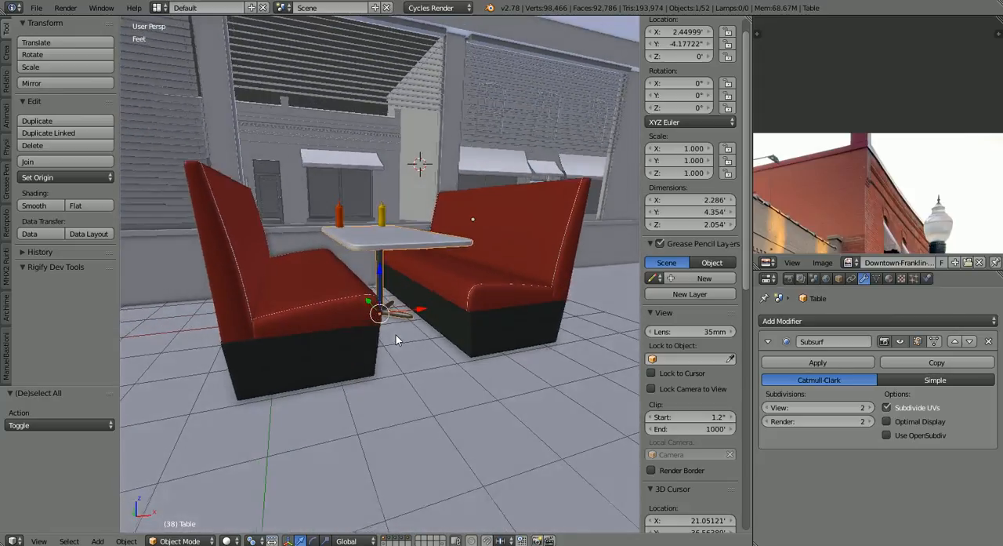
pyautogui.moveTo(395, 339); pyautogui.dragTo(401, 328)
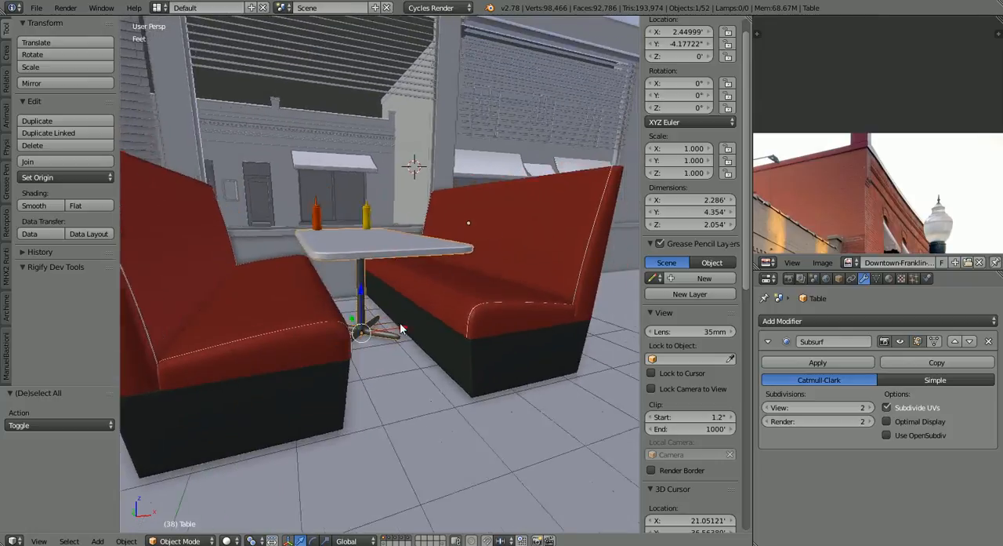
pyautogui.moveTo(400, 330); pyautogui.dragTo(411, 374)
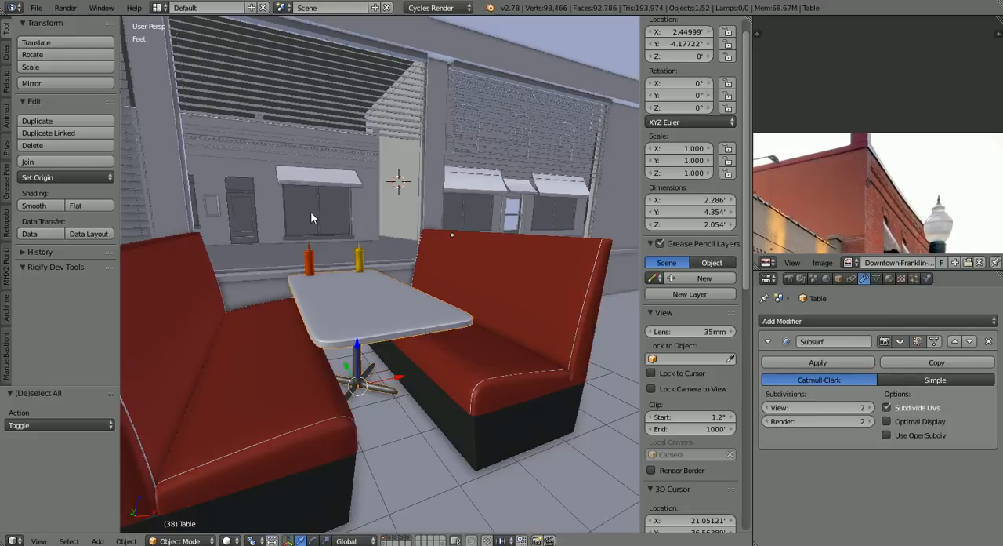
pyautogui.moveTo(502, 203)
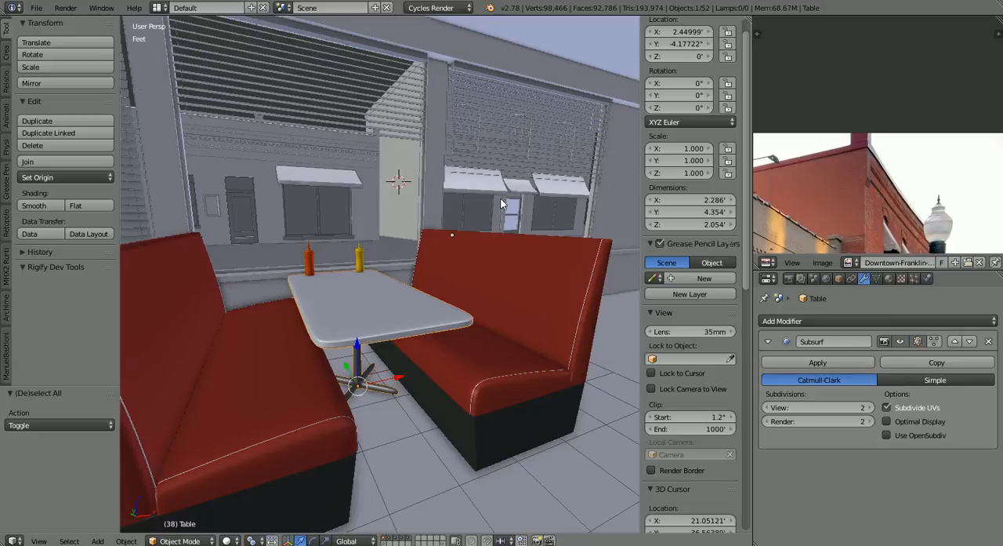
pyautogui.moveTo(279, 214)
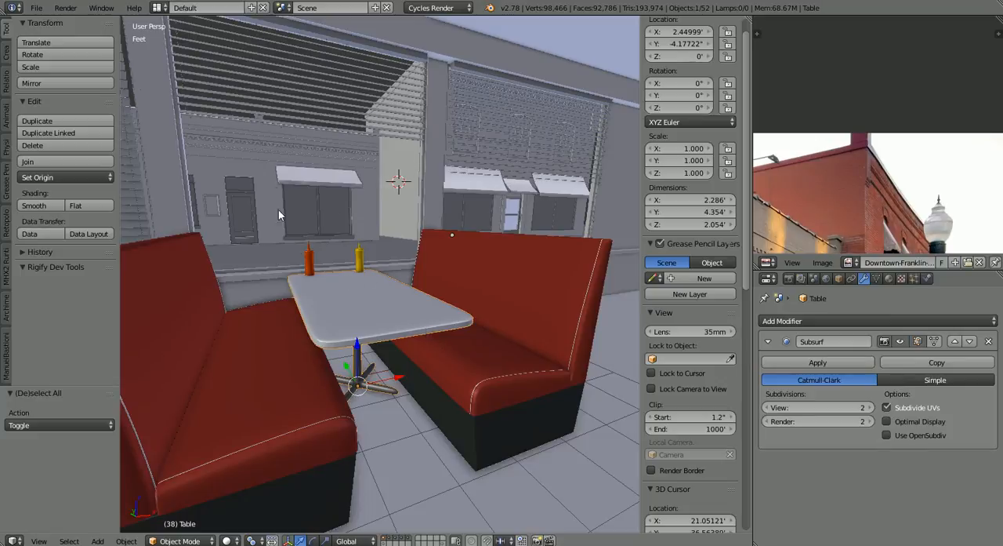
pyautogui.click(229, 539)
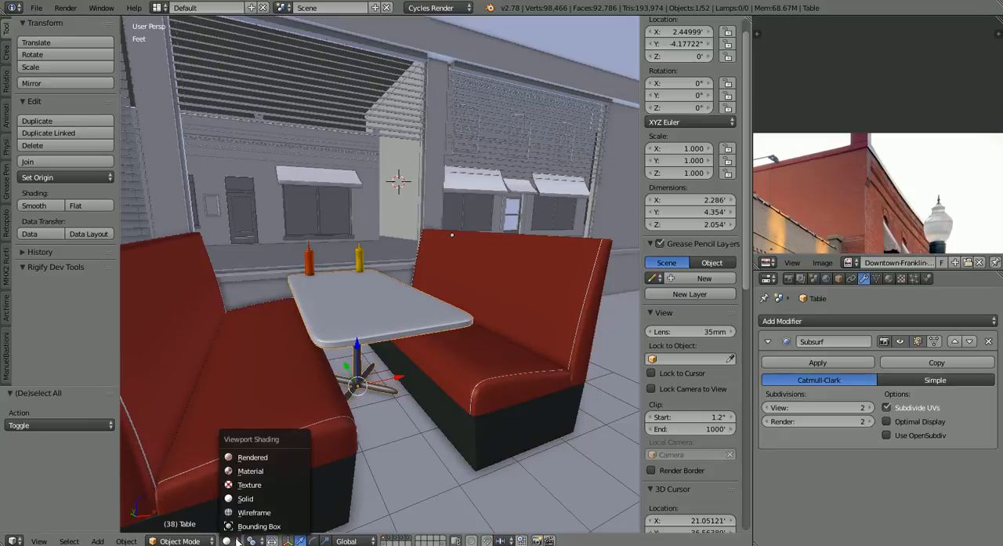
# - Switch to textured shading and frame the booth and table from a low angle toward the windows
pyautogui.click(249, 483)
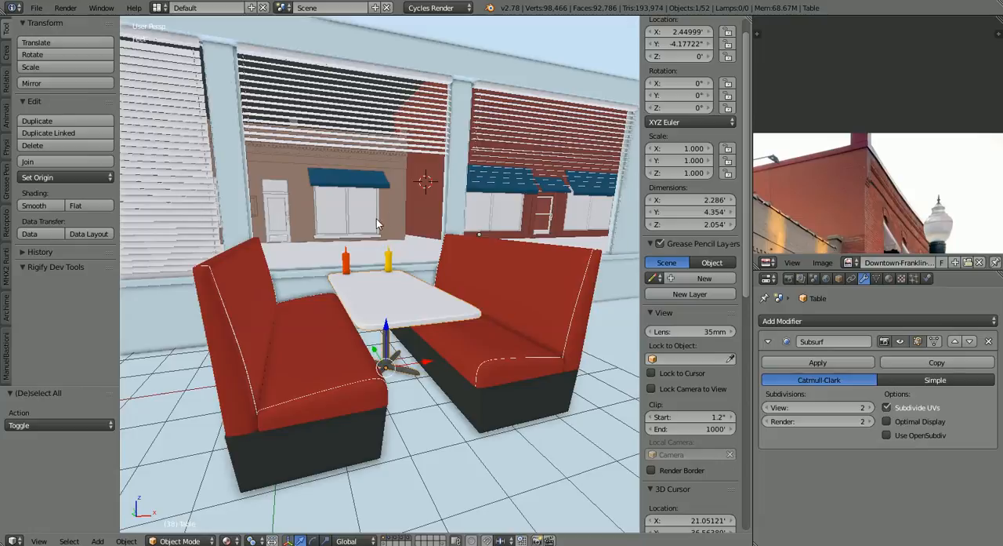
pyautogui.moveTo(307, 145)
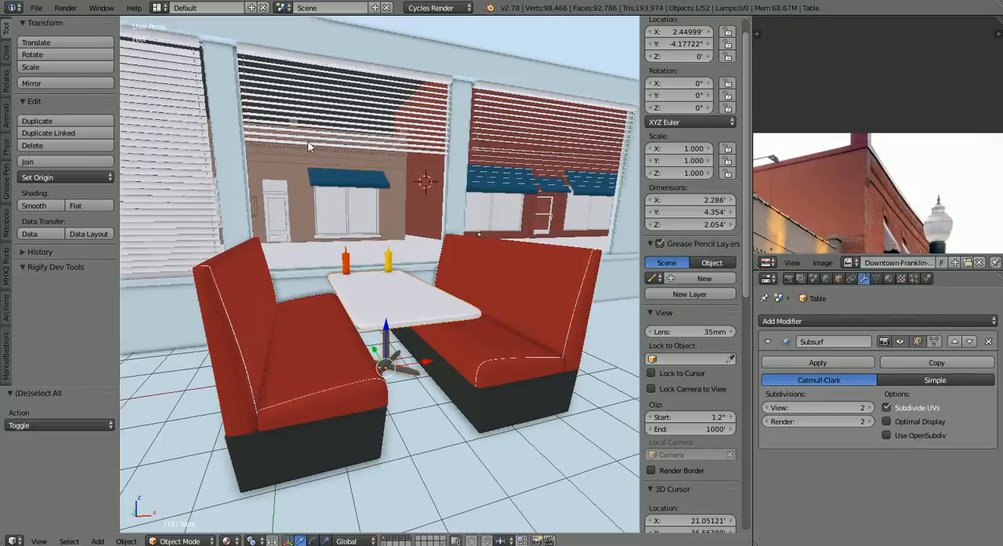
pyautogui.moveTo(442, 222)
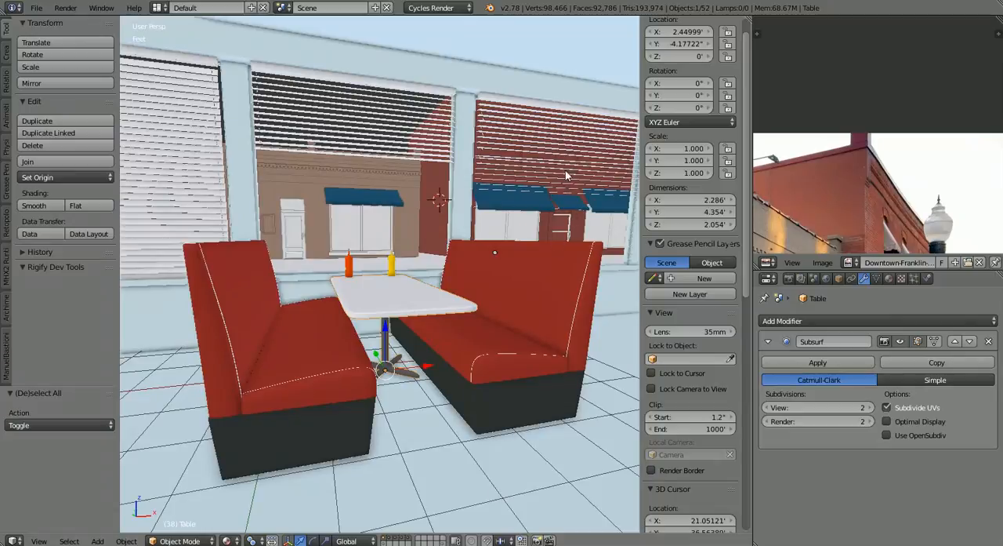
pyautogui.moveTo(583, 185)
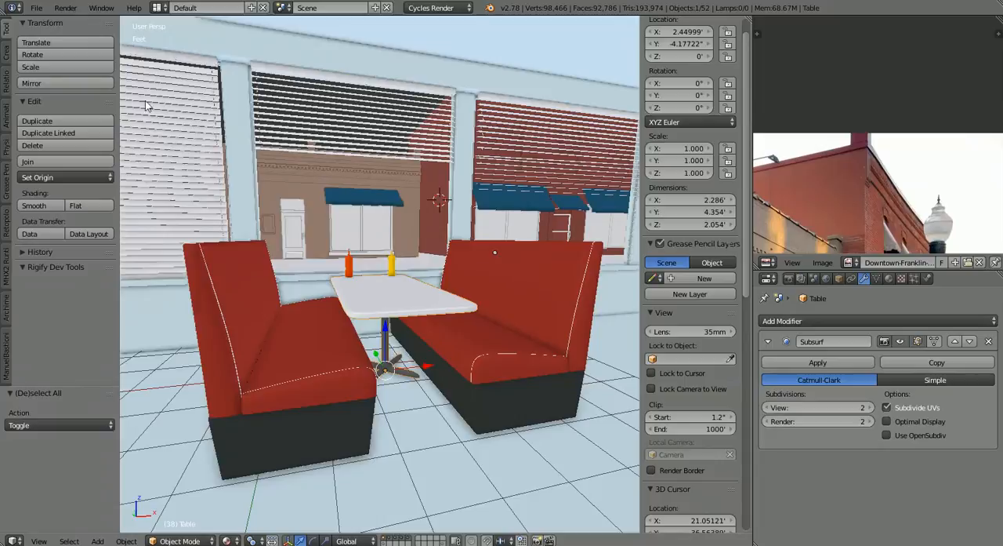
pyautogui.moveTo(212, 229)
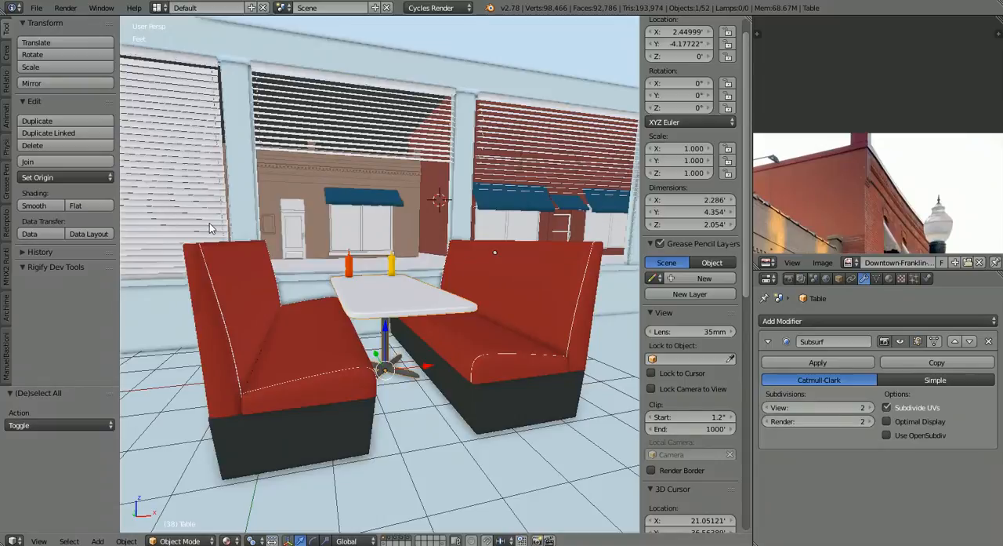
pyautogui.moveTo(339, 197)
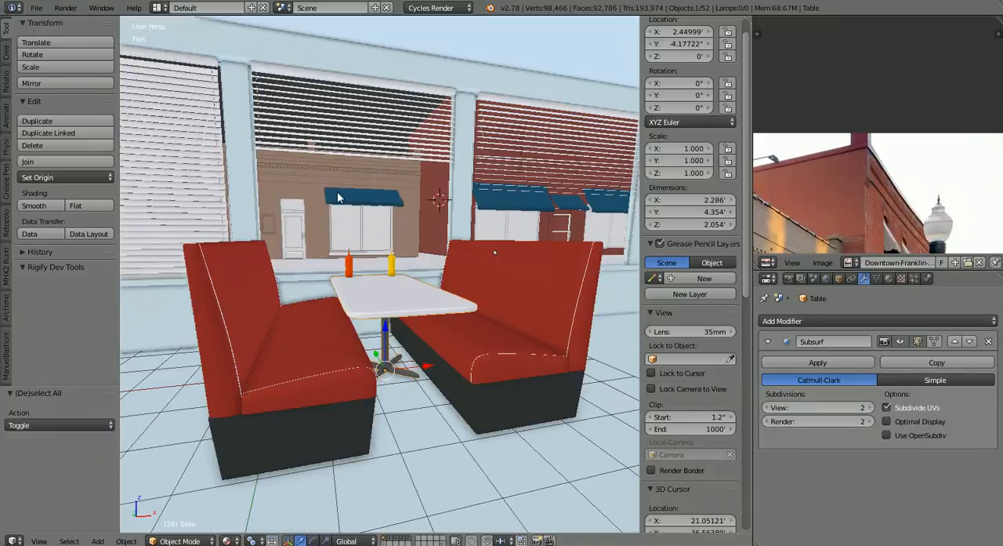
pyautogui.moveTo(337, 196); pyautogui.dragTo(502, 311)
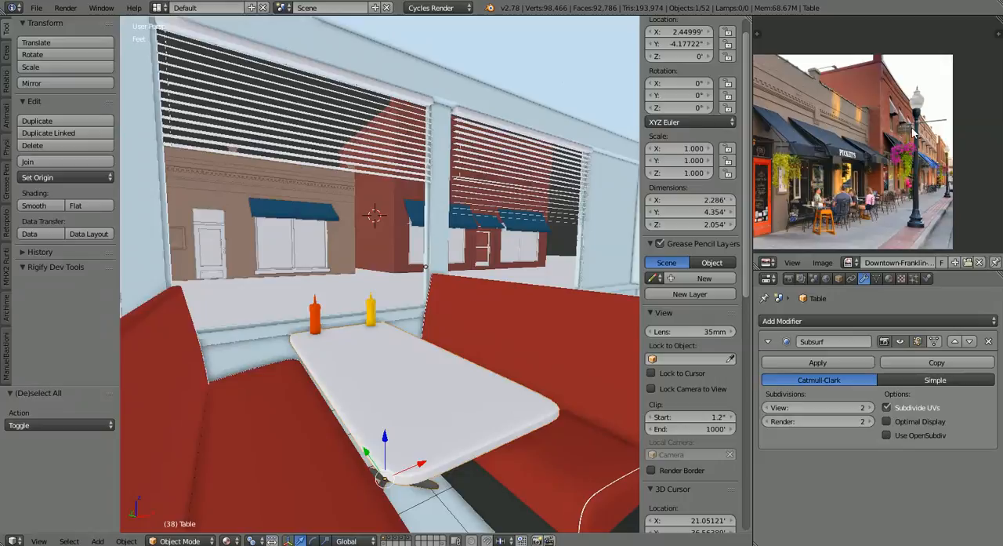
pyautogui.moveTo(918, 220)
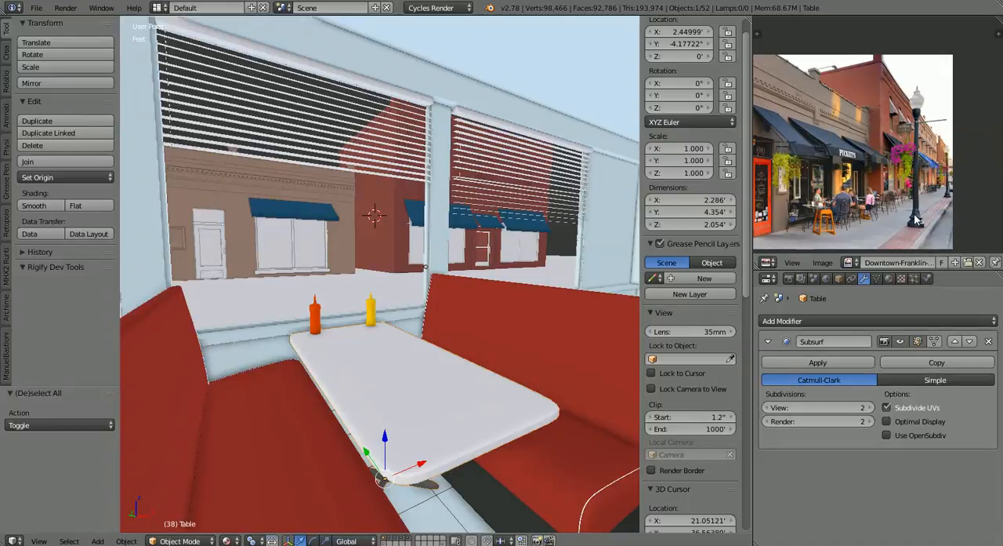
pyautogui.moveTo(392, 317)
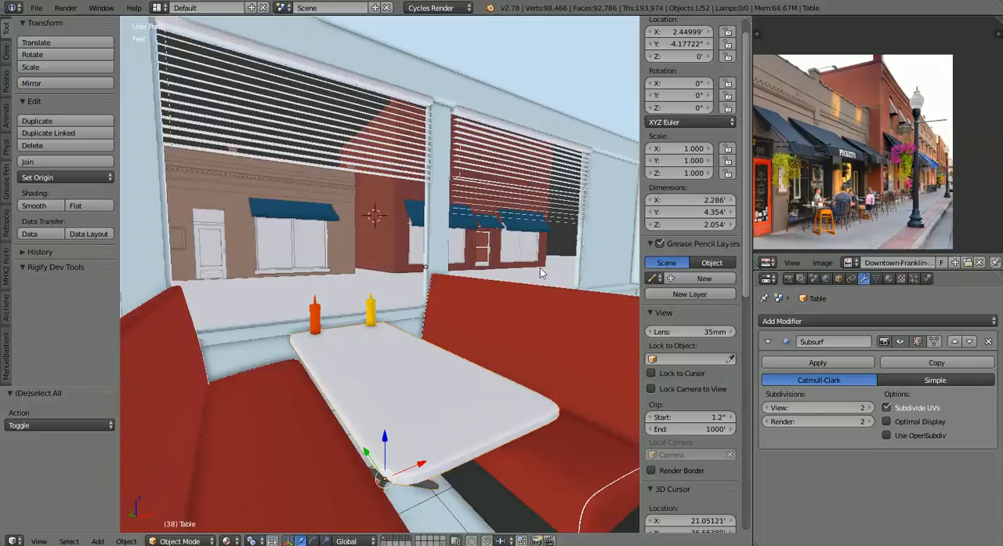
pyautogui.moveTo(348, 285)
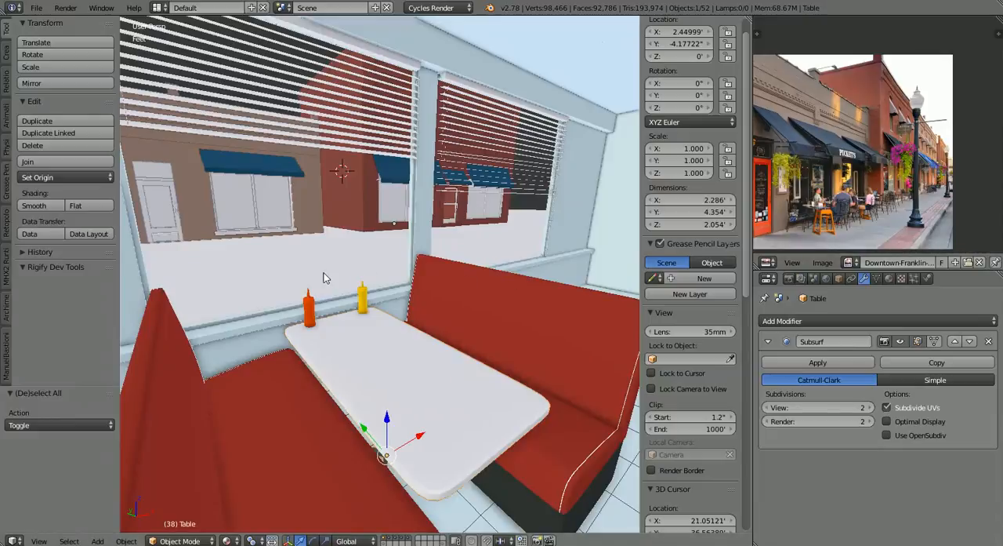
pyautogui.moveTo(301, 227)
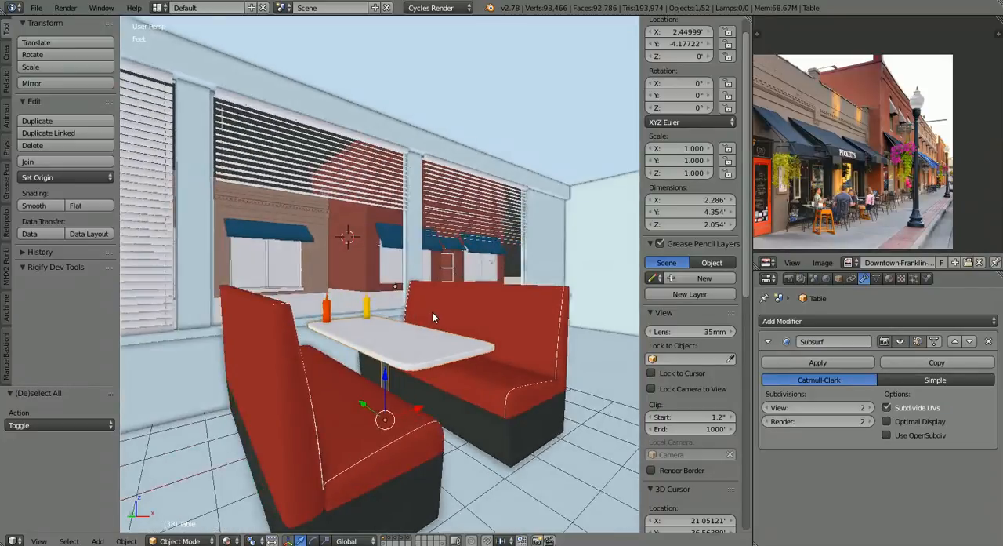
pyautogui.moveTo(431, 314); pyautogui.dragTo(407, 319)
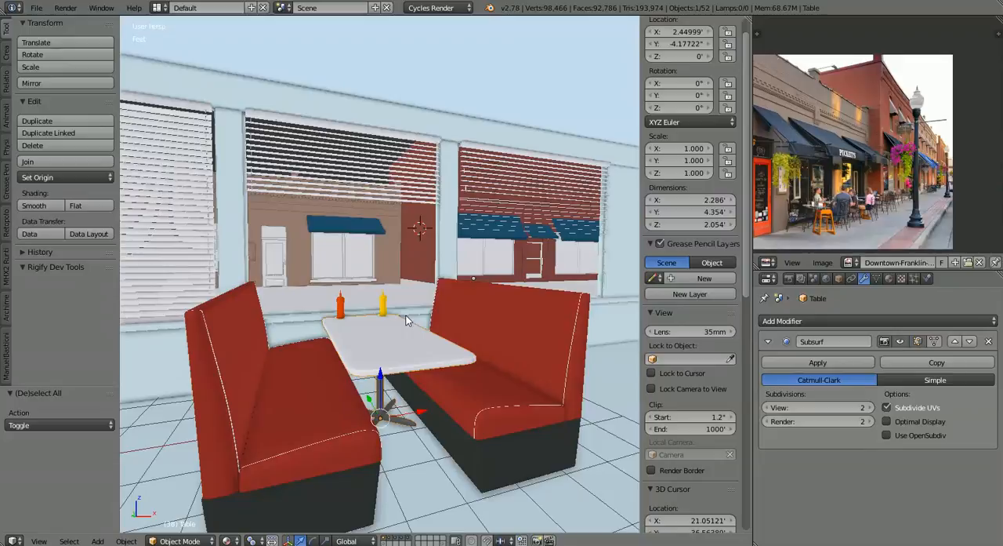
pyautogui.moveTo(378, 323)
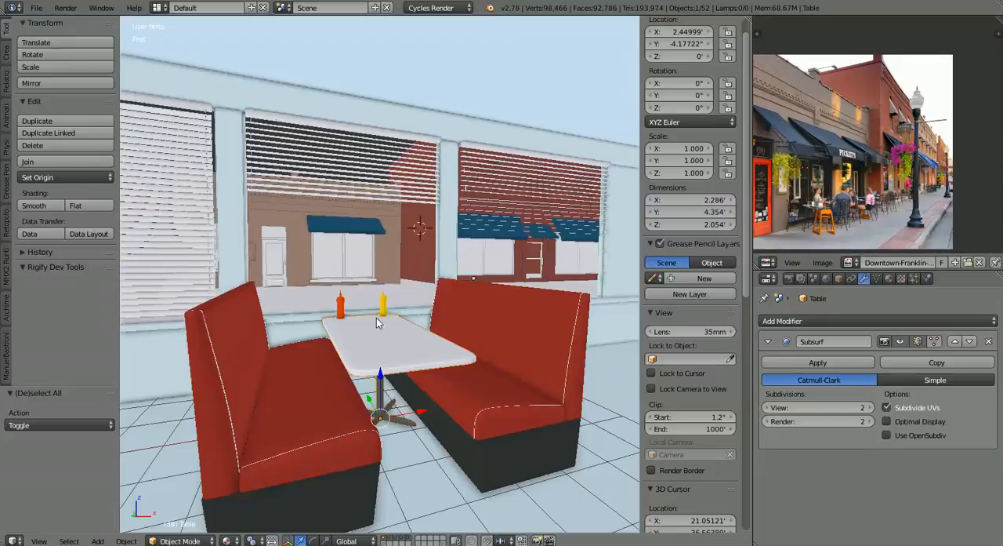
pyautogui.moveTo(384, 332)
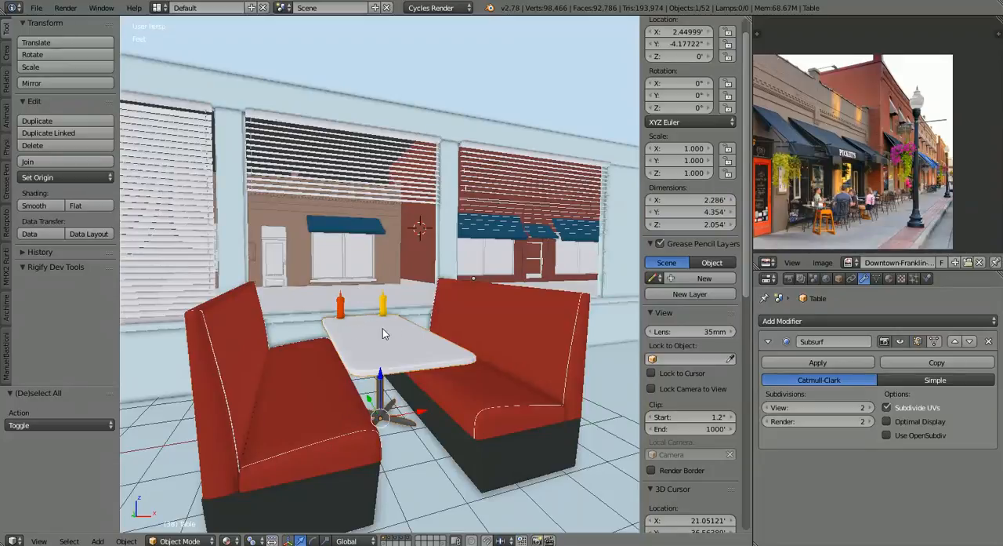
pyautogui.moveTo(357, 317)
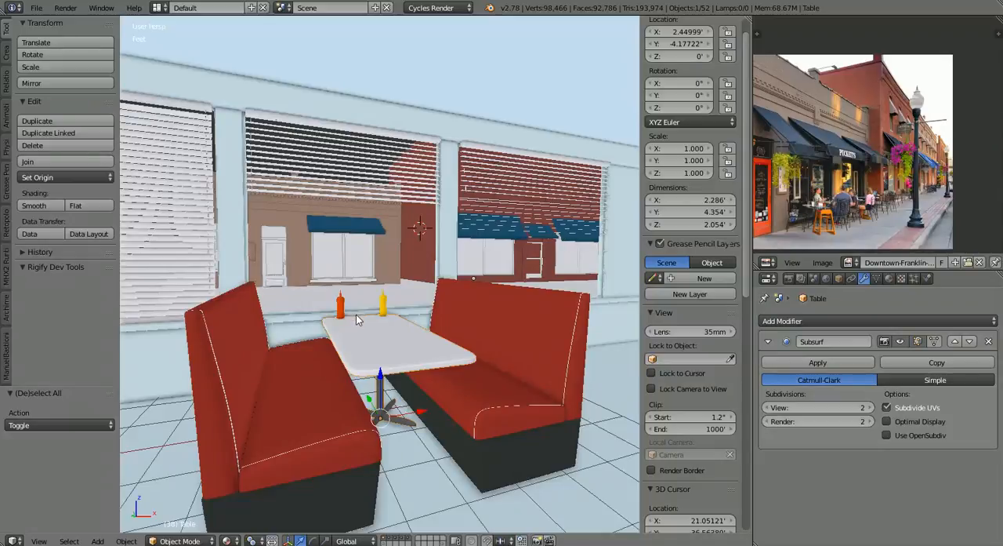
pyautogui.moveTo(400, 364)
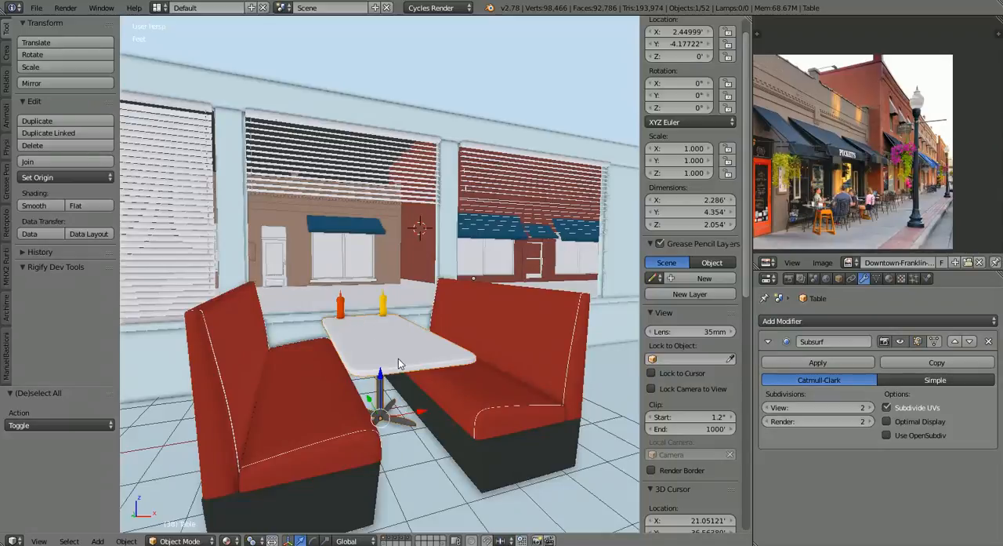
pyautogui.moveTo(400, 362); pyautogui.dragTo(408, 404)
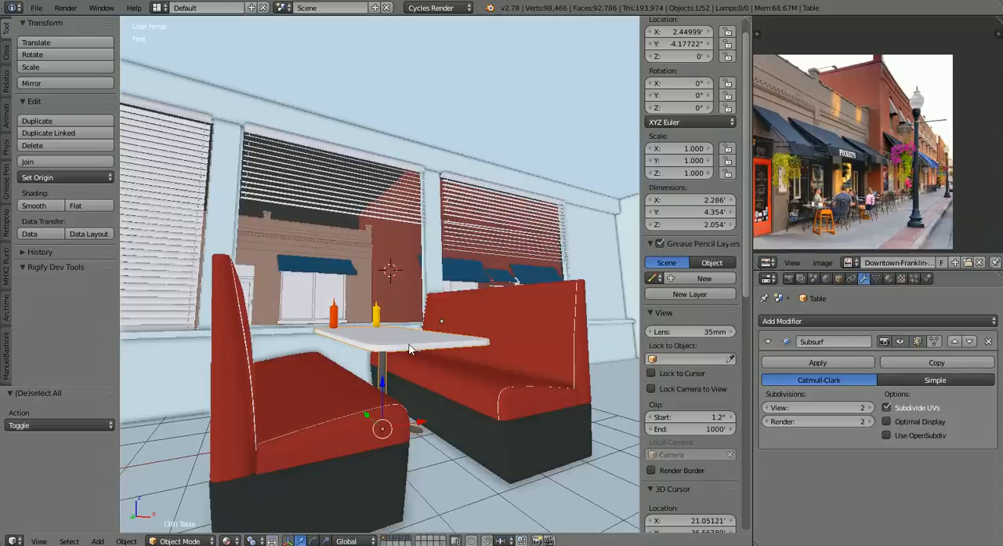
pyautogui.moveTo(458, 337)
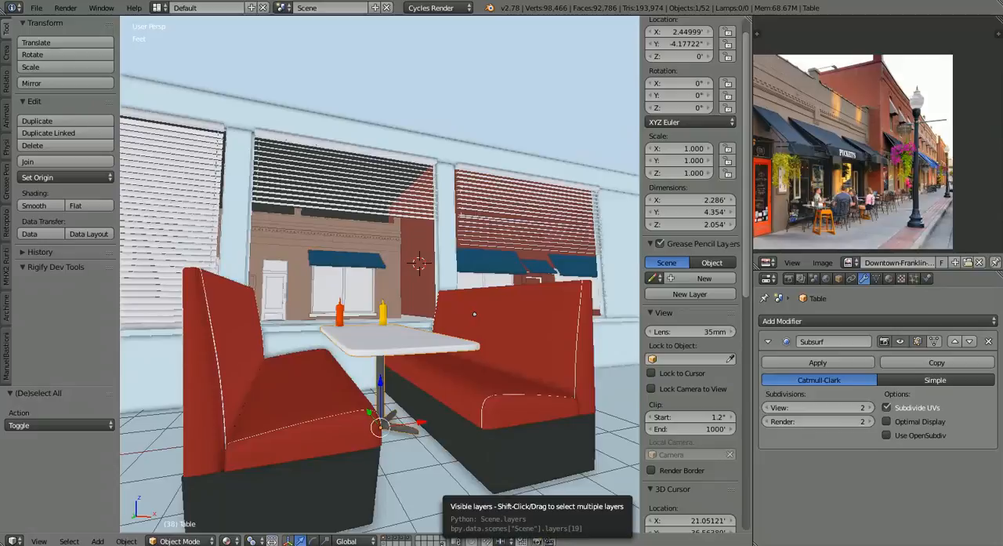
pyautogui.moveTo(439, 473)
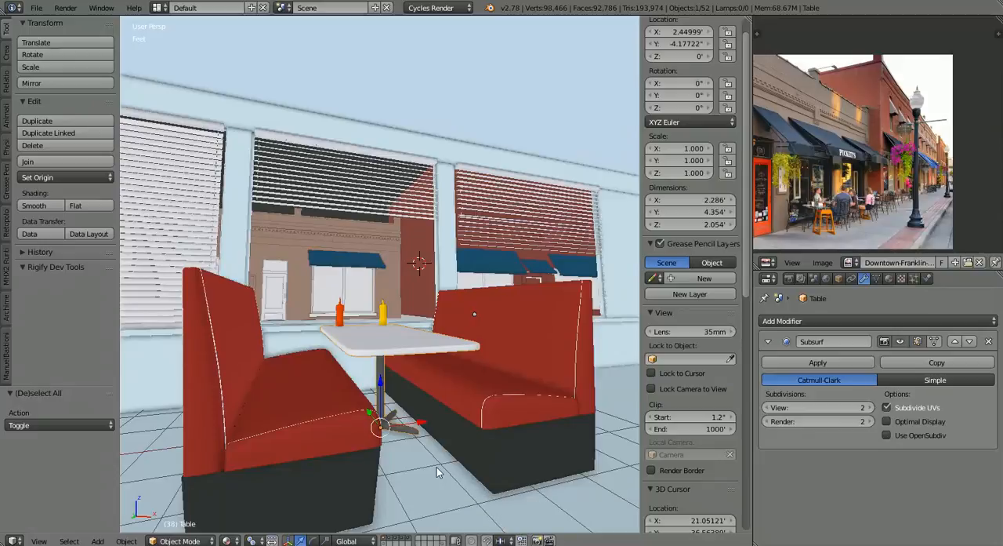
pyautogui.moveTo(321, 155)
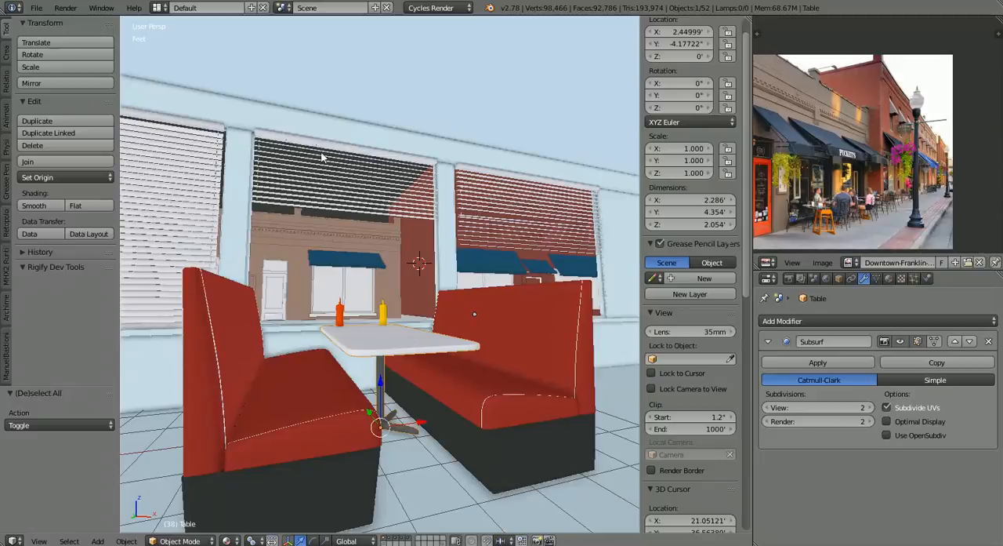
pyautogui.moveTo(552, 254)
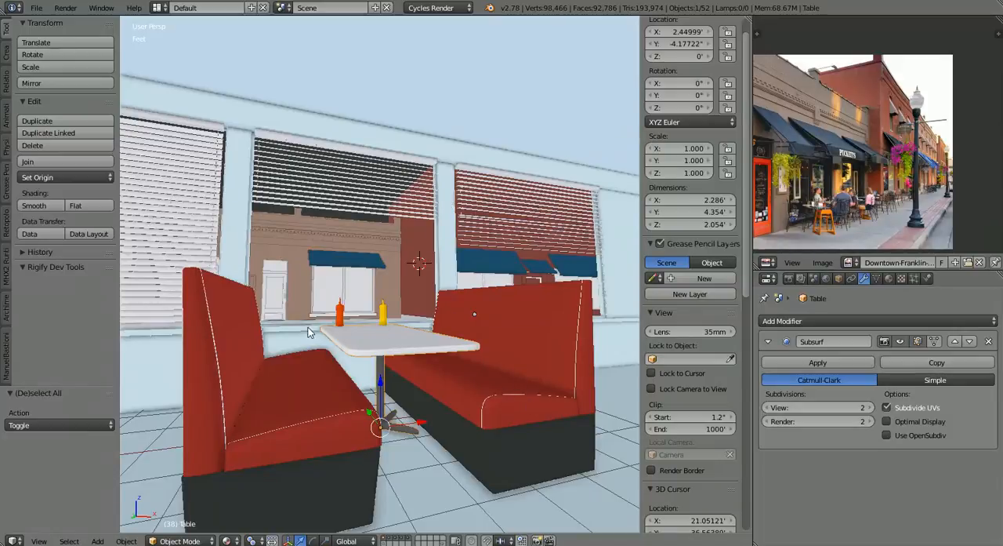
pyautogui.moveTo(384, 389)
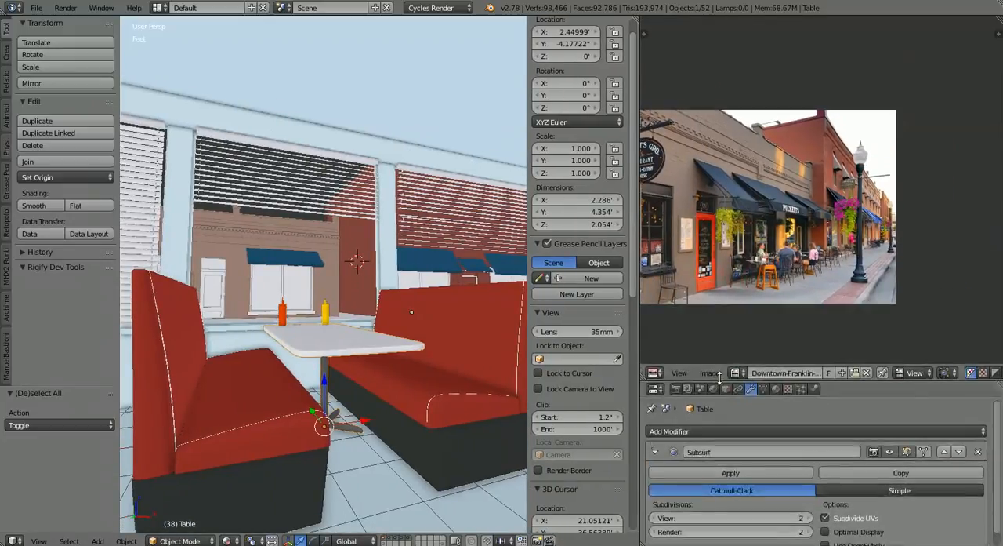
# - Widen the image editor and show the Render Result of the diner booth view
pyautogui.click(654, 373)
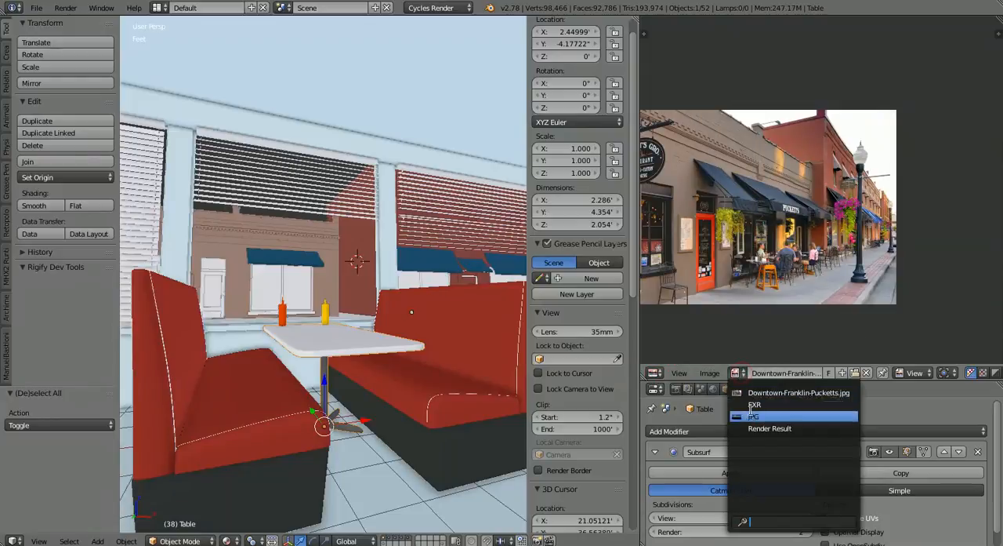
pyautogui.click(770, 428)
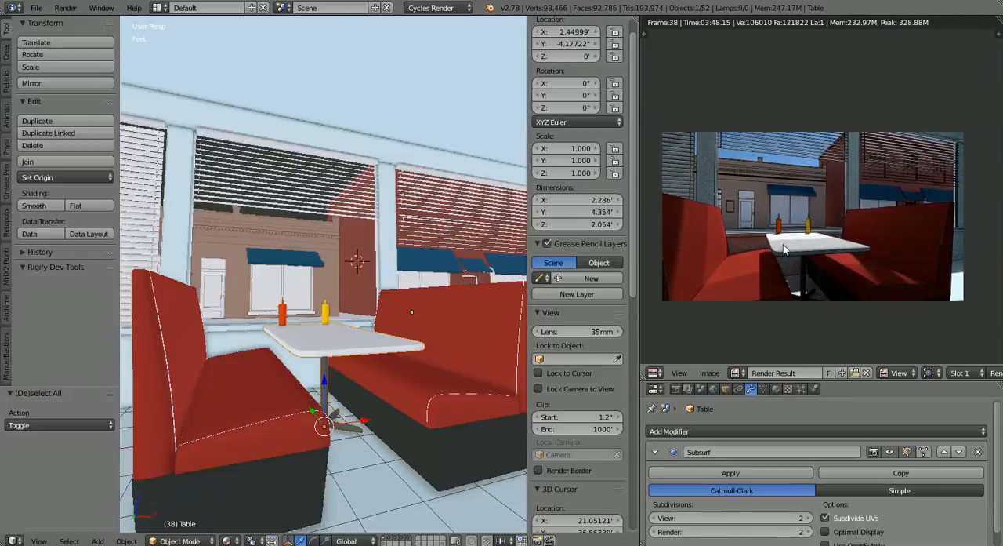
pyautogui.moveTo(792, 242)
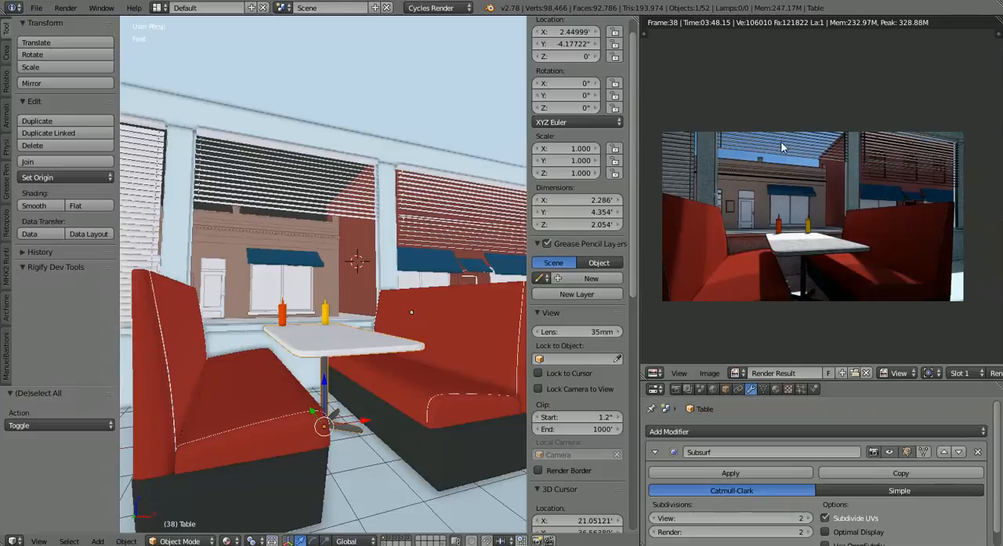
pyautogui.moveTo(806, 247)
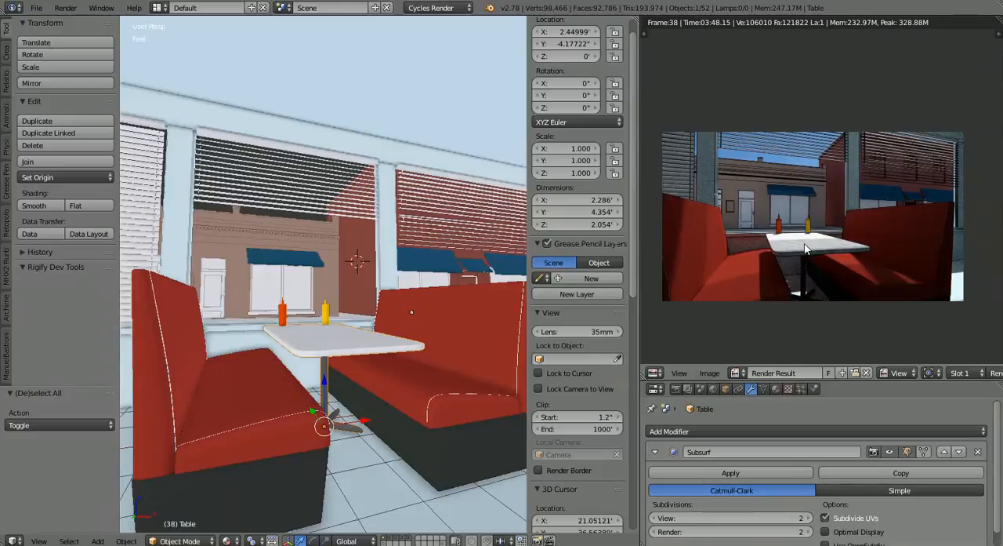
pyautogui.moveTo(902, 253)
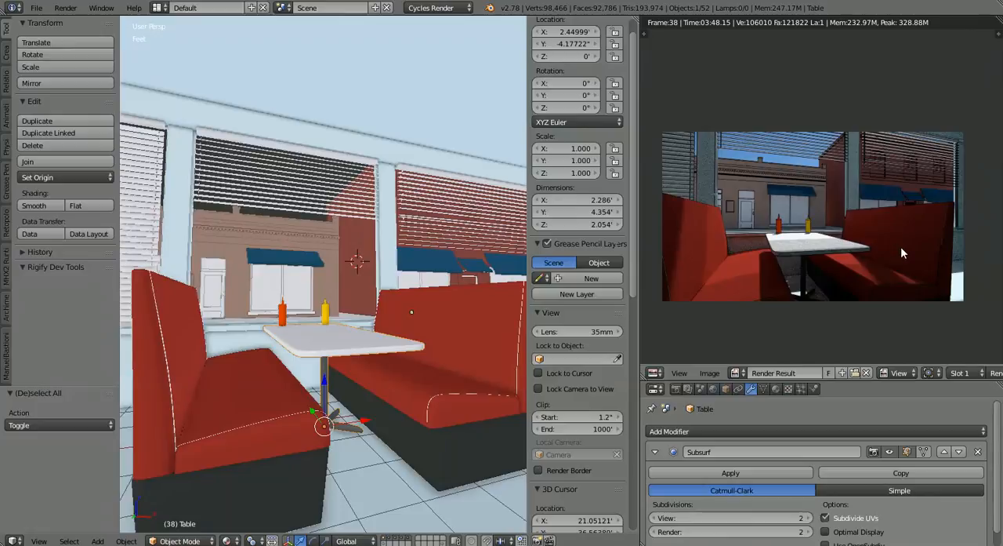
pyautogui.moveTo(868, 180)
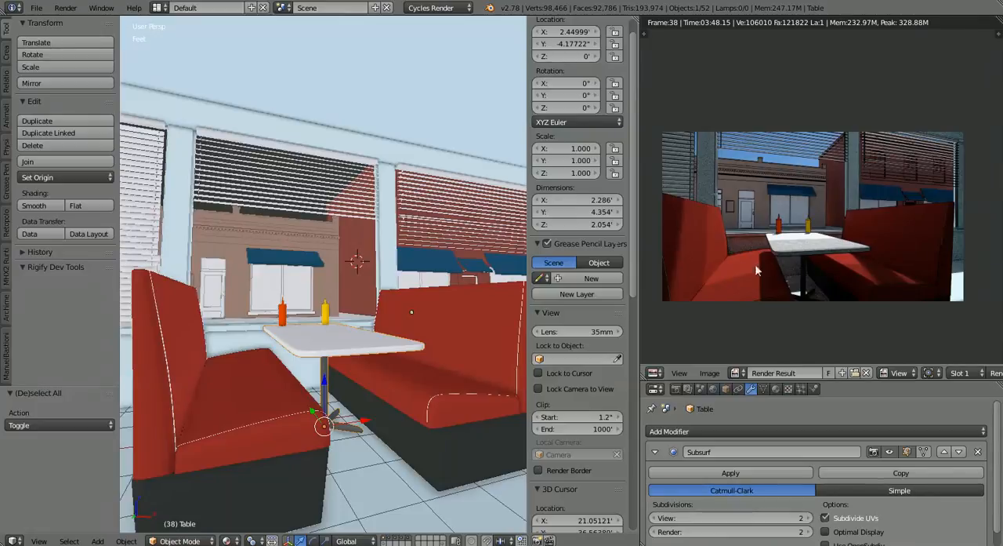
pyautogui.moveTo(812, 179)
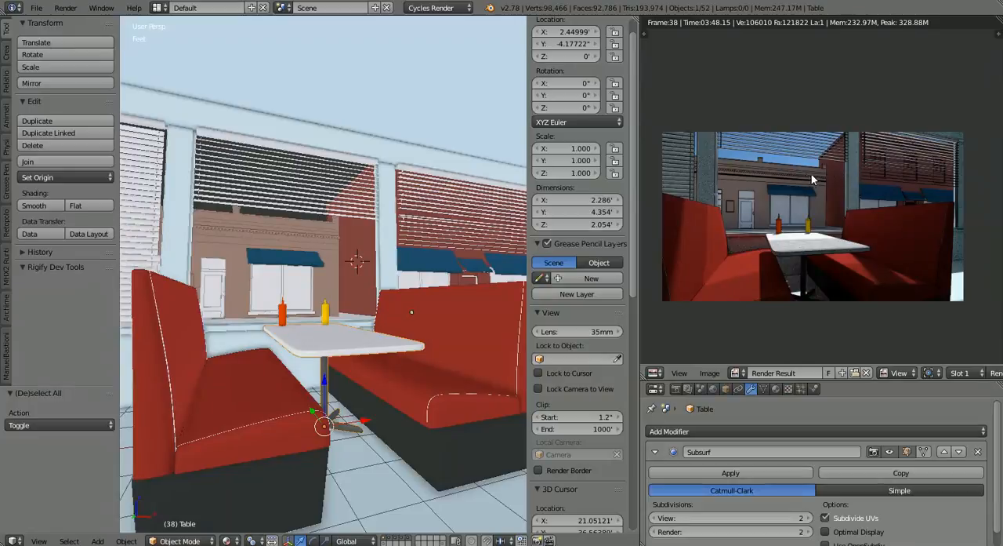
pyautogui.moveTo(818, 195)
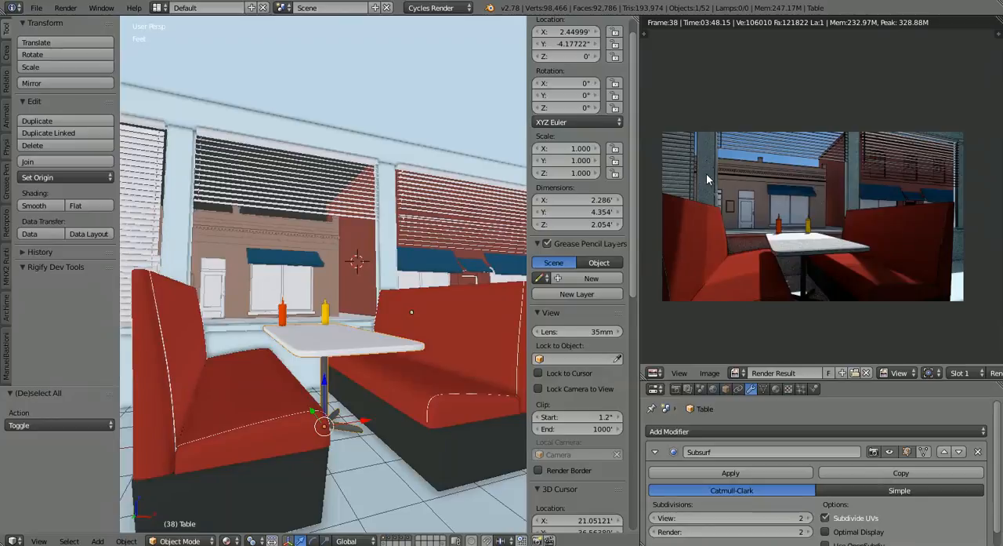
pyautogui.moveTo(835, 174)
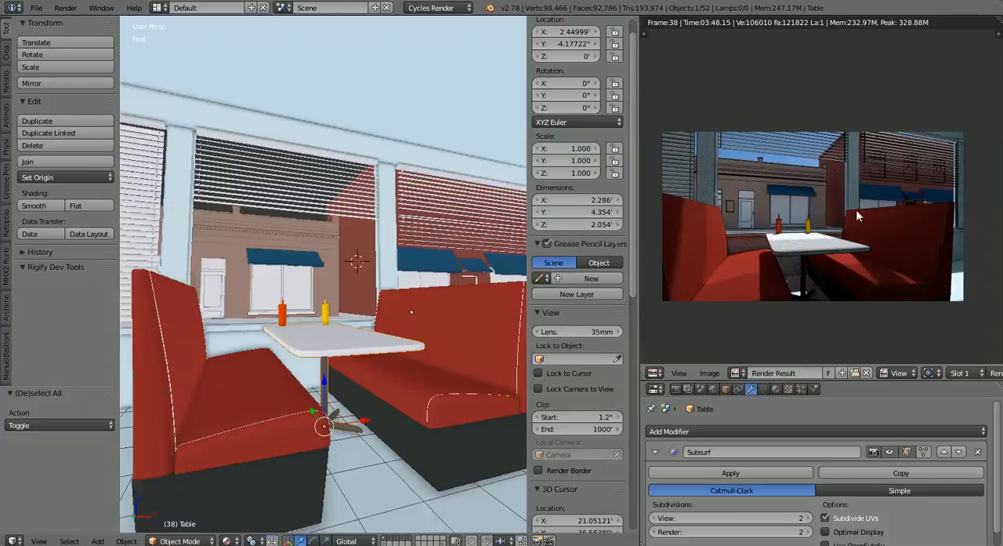
pyautogui.moveTo(834, 280)
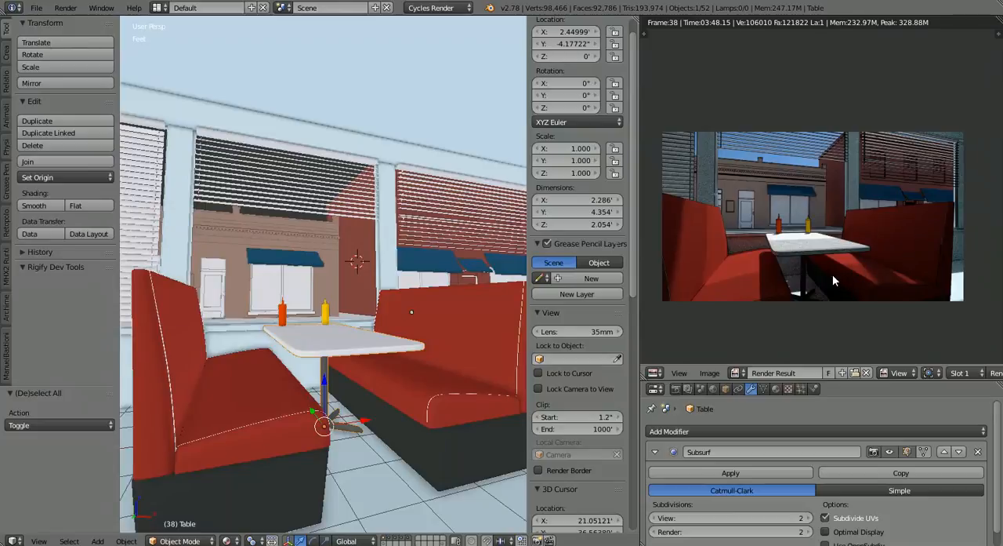
pyautogui.moveTo(745, 195)
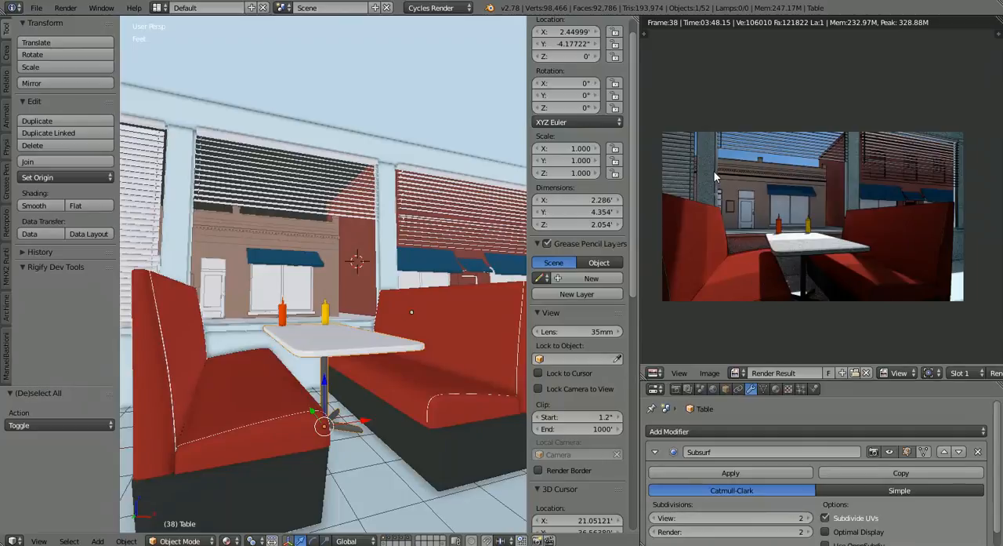
pyautogui.moveTo(737, 185)
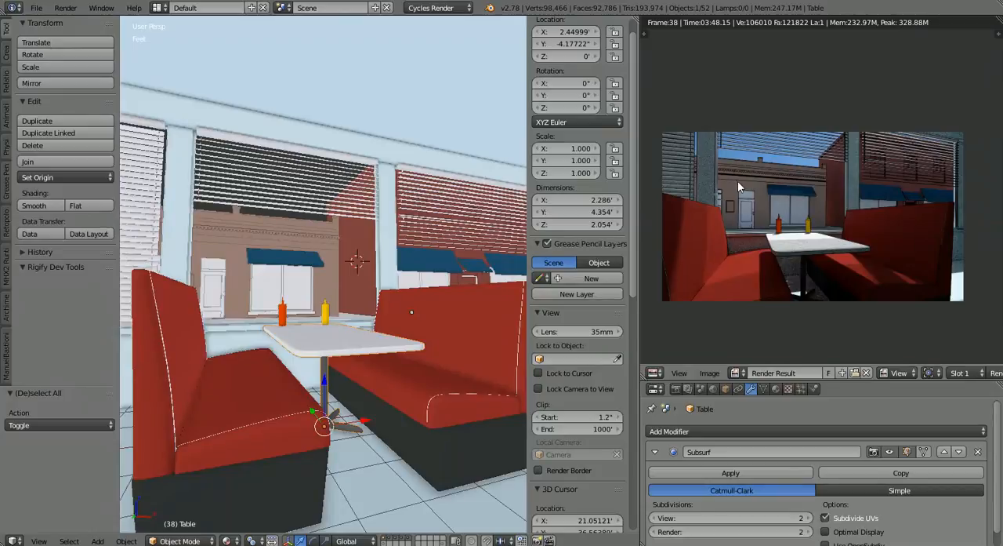
pyautogui.moveTo(790, 196)
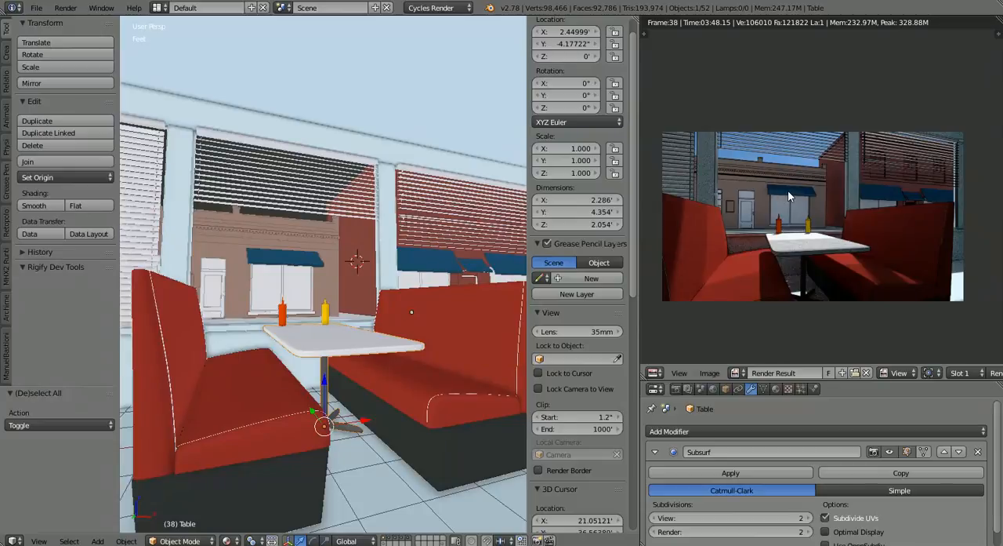
pyautogui.moveTo(768, 251)
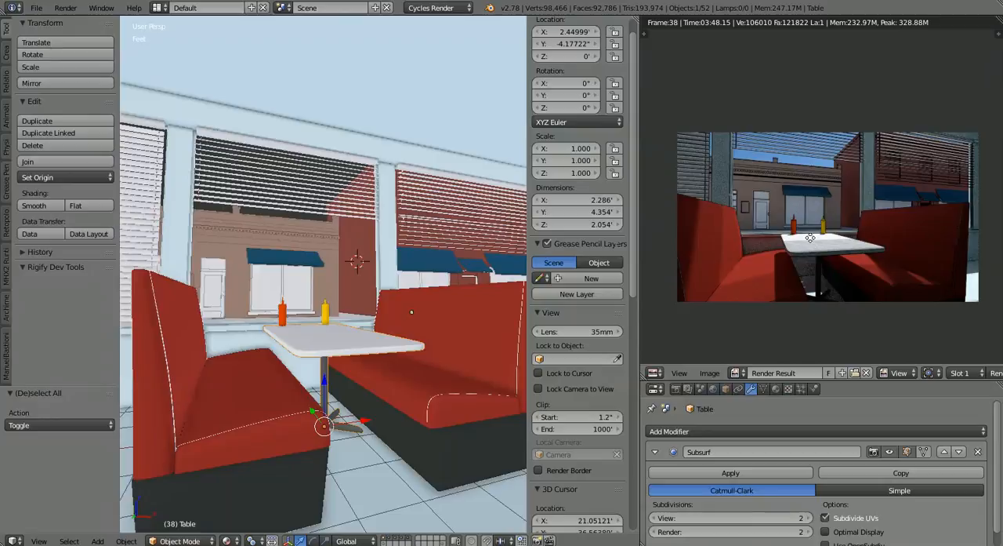
pyautogui.moveTo(821, 259)
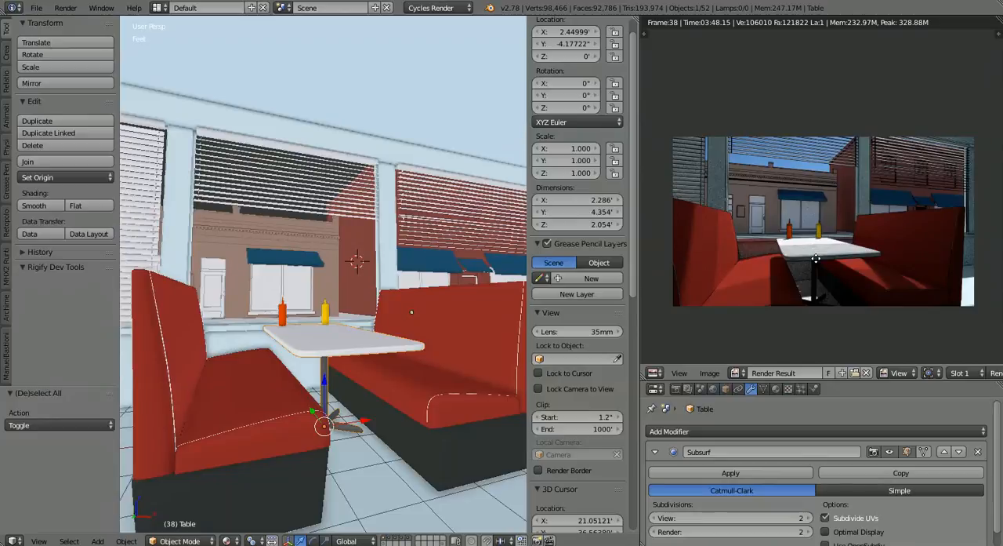
pyautogui.moveTo(812, 266)
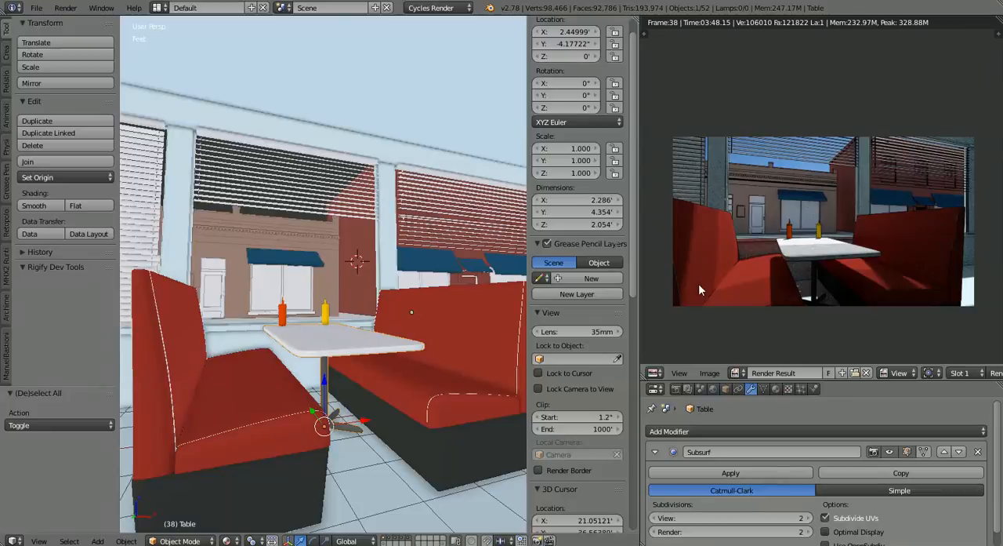
pyautogui.moveTo(900, 218)
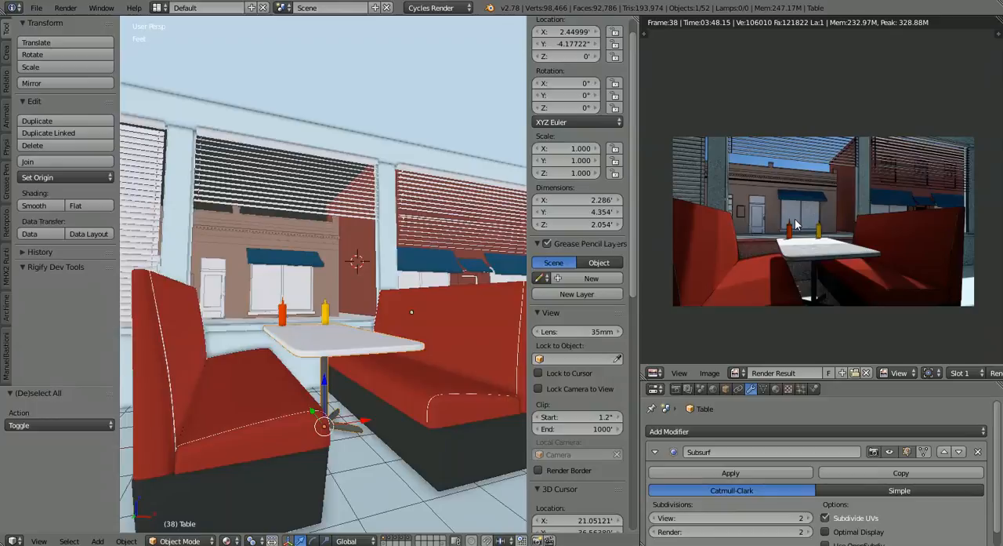
pyautogui.moveTo(771, 198)
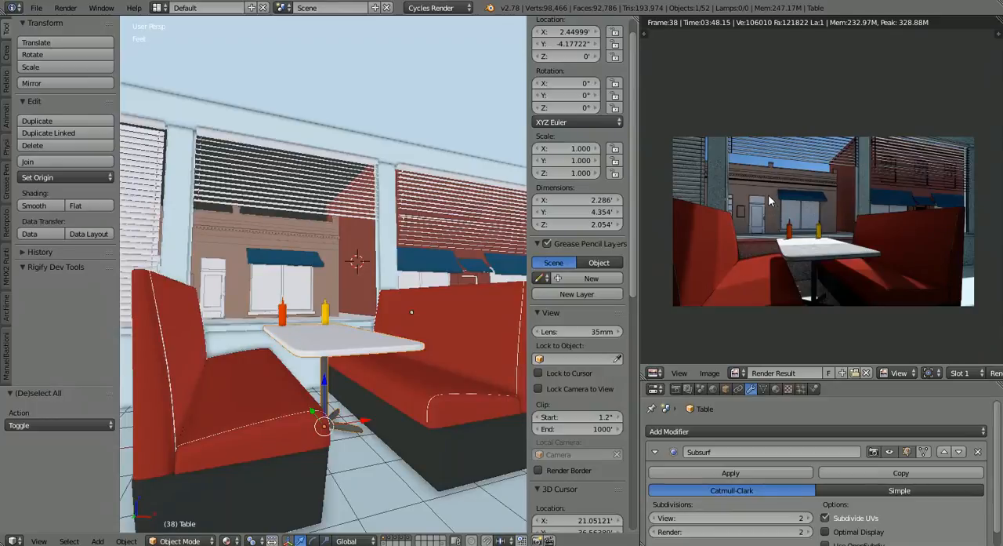